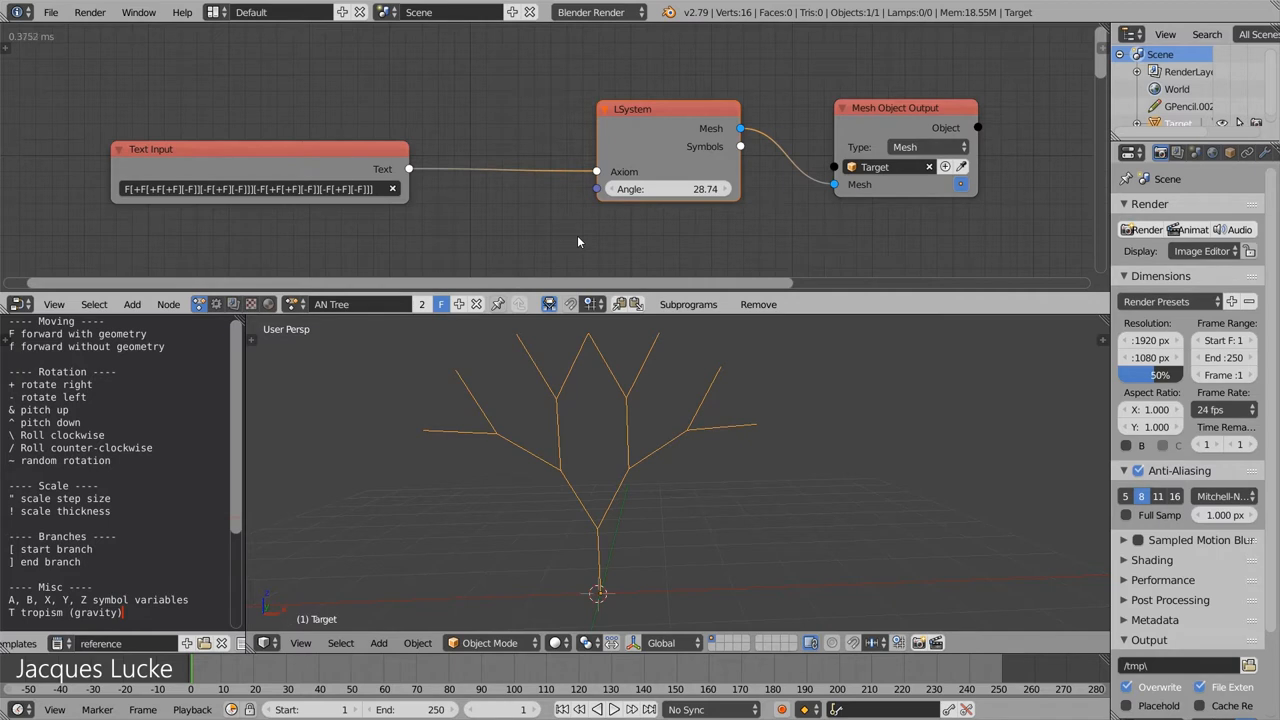
mouse_move(676, 201)
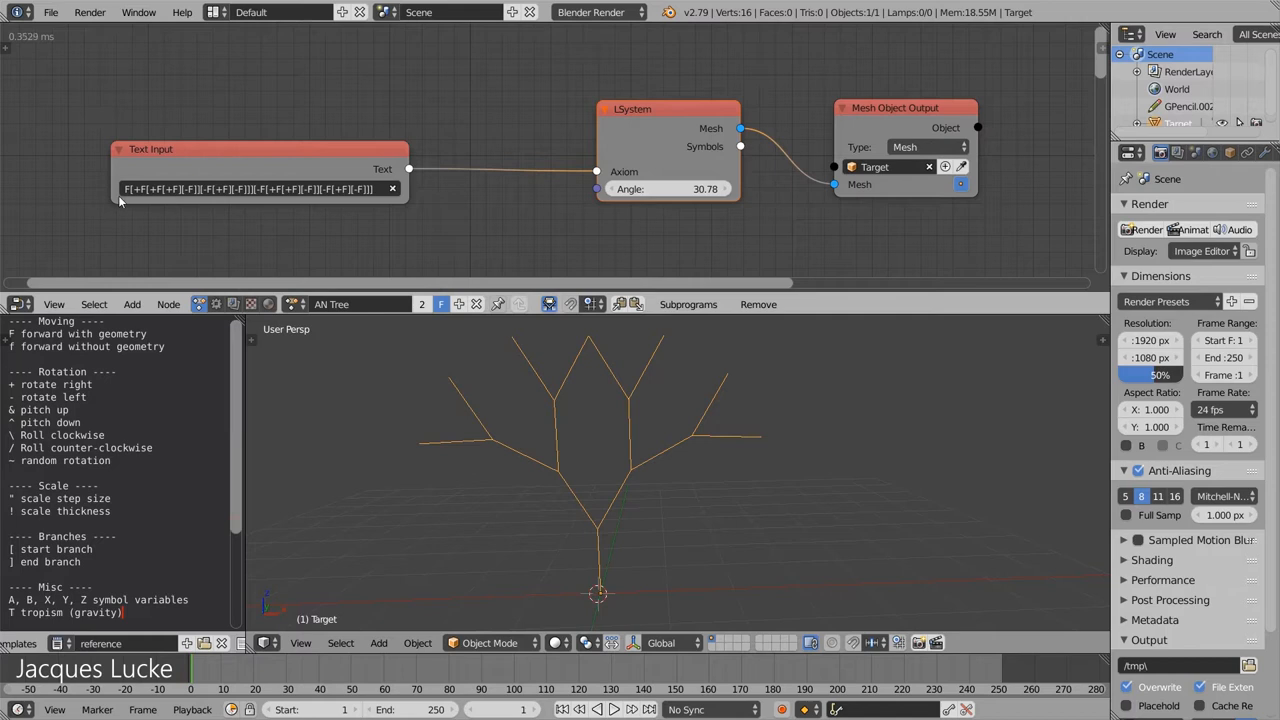
mouse_move(635, 411)
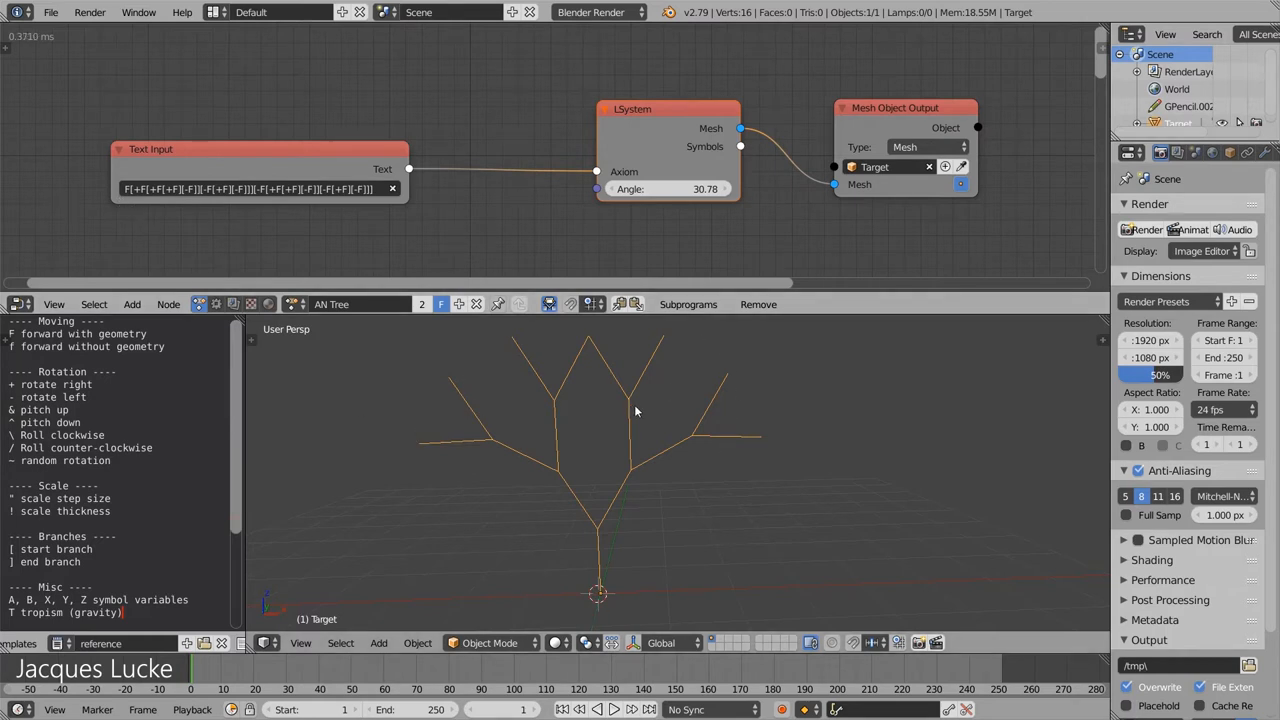
Widen the LSystem Angle from 28.74 to 30.78 and check the Text Input tooltip
click(128, 189)
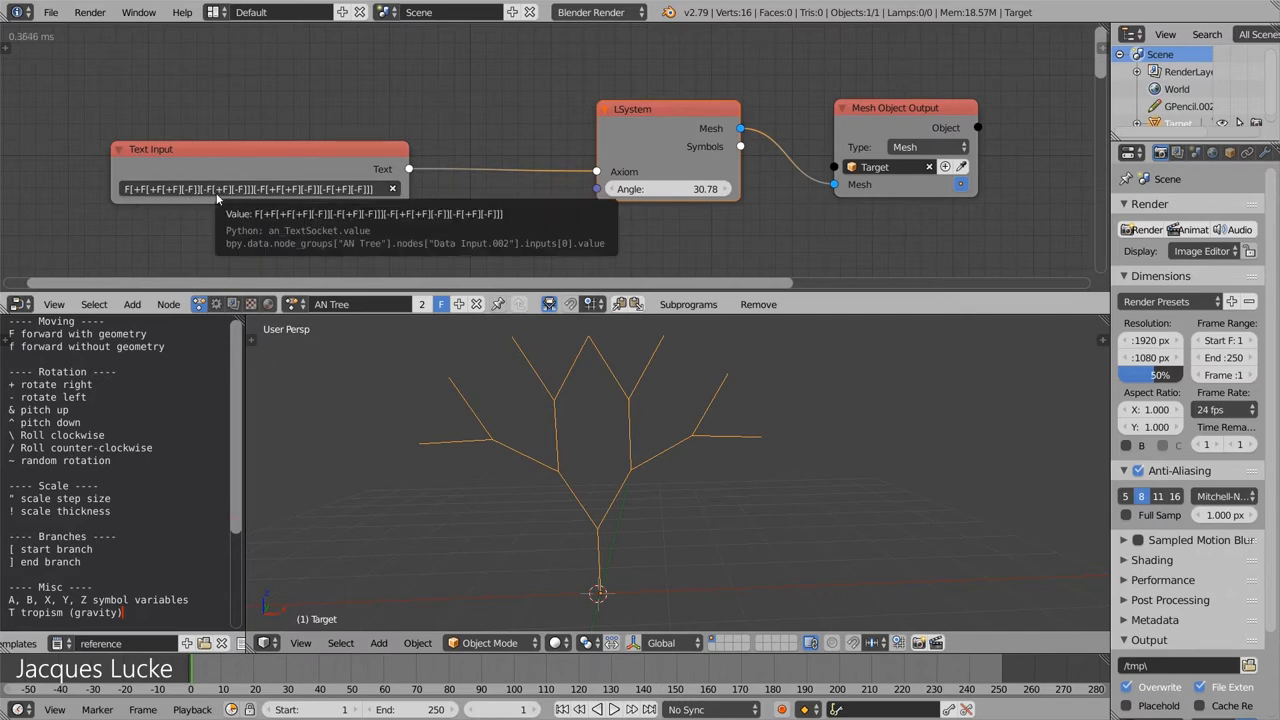
mouse_move(276, 200)
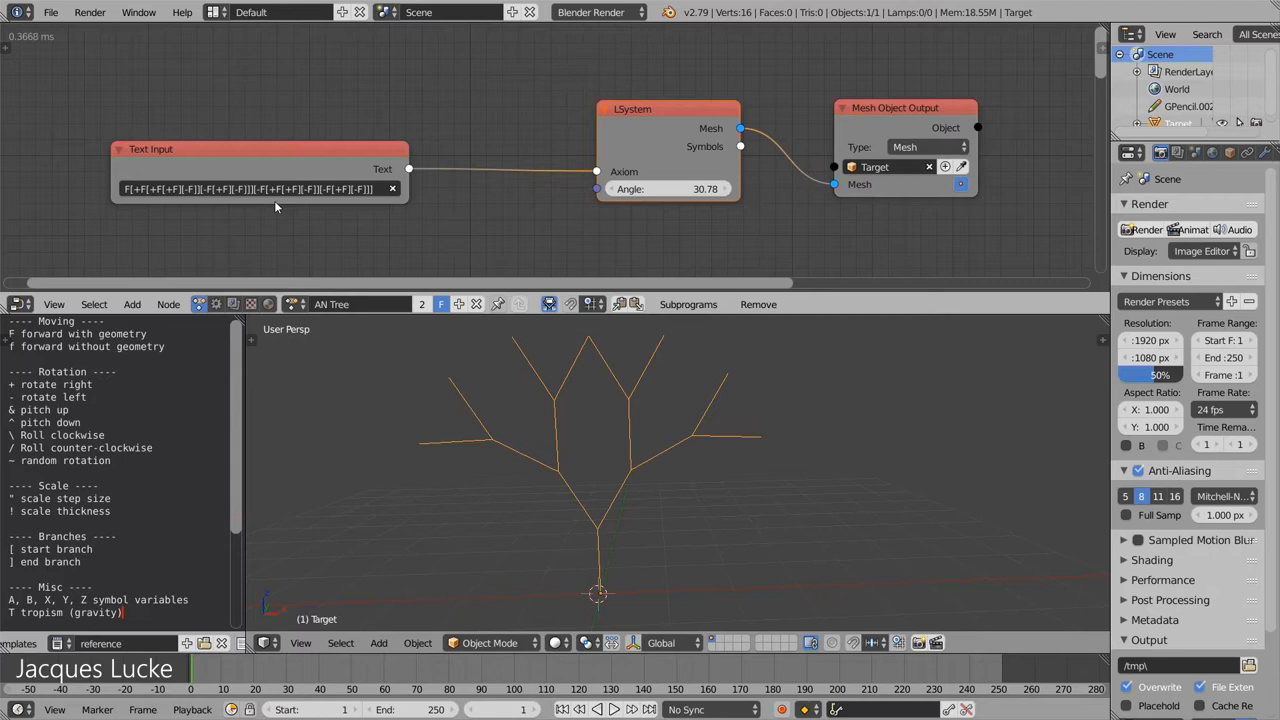
mouse_move(276, 260)
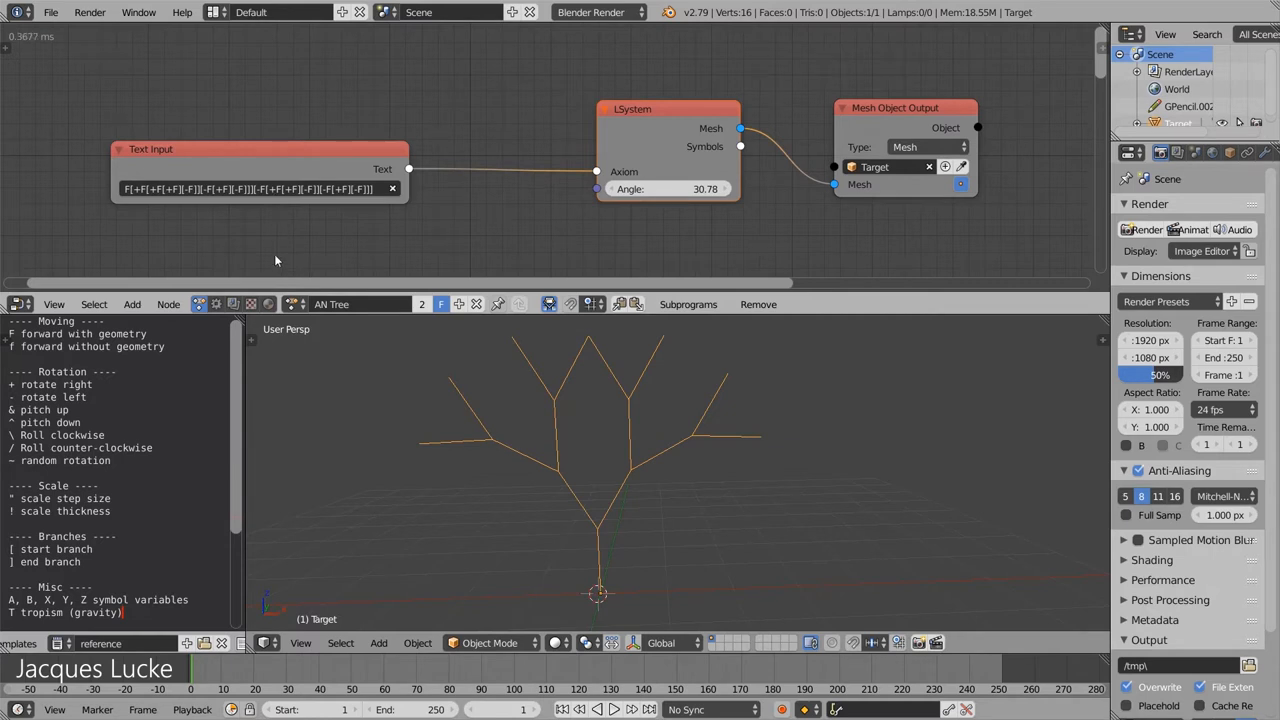
mouse_move(343, 246)
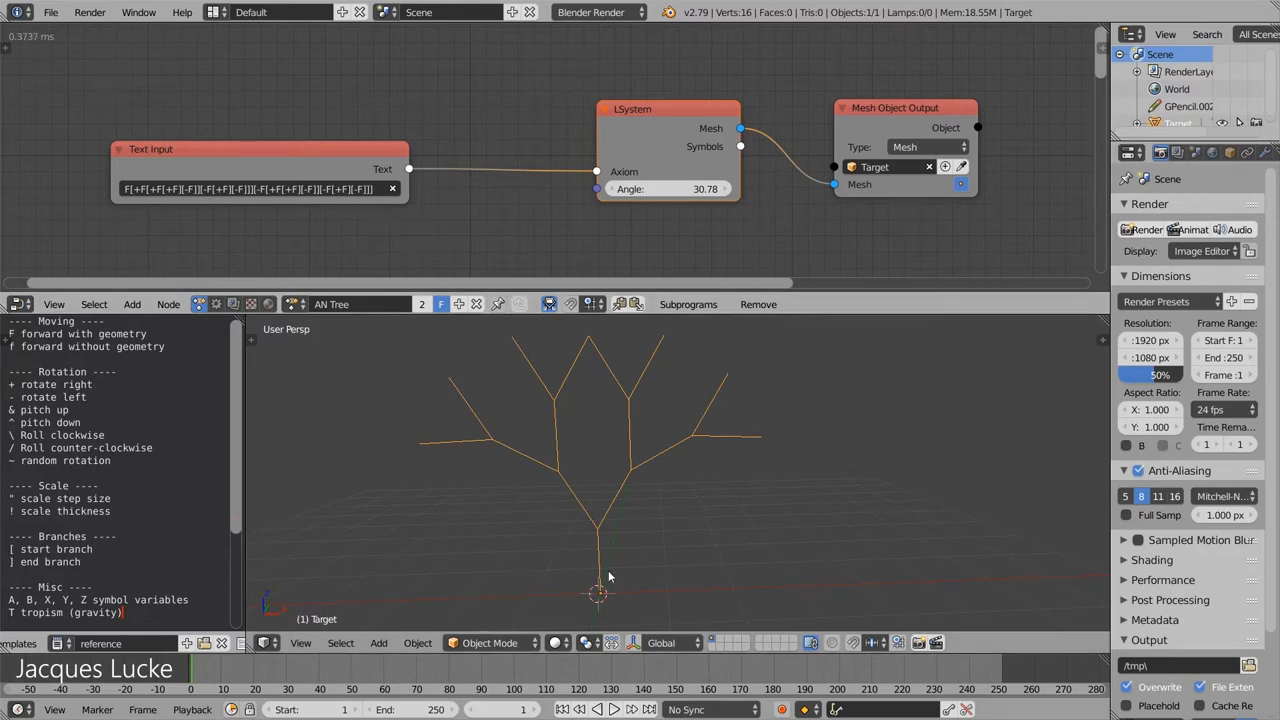
mouse_move(562, 440)
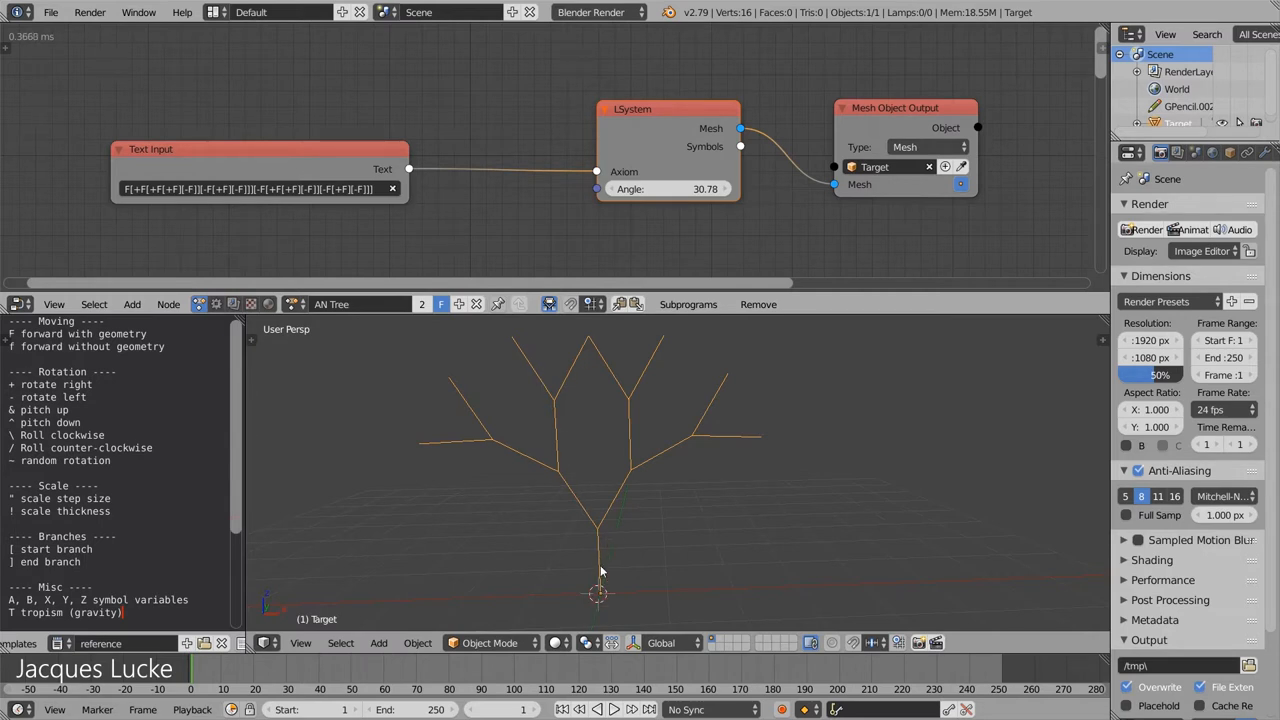
mouse_move(598, 547)
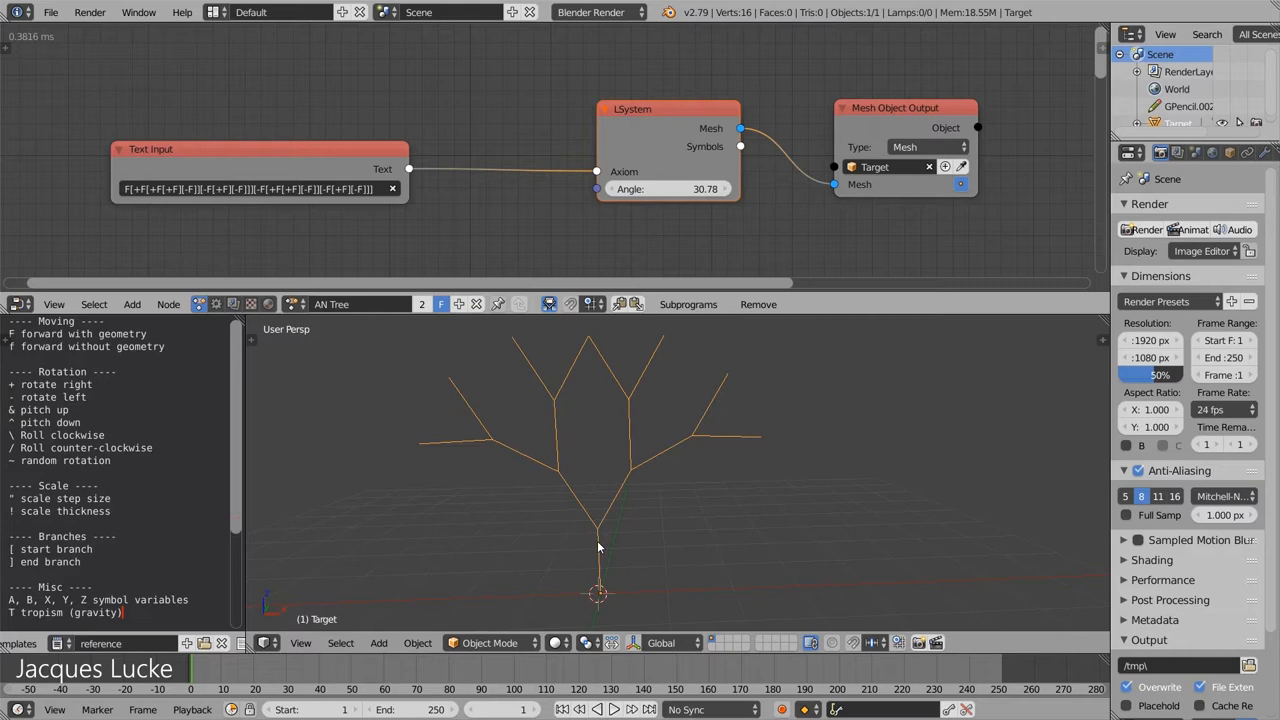
mouse_move(560, 388)
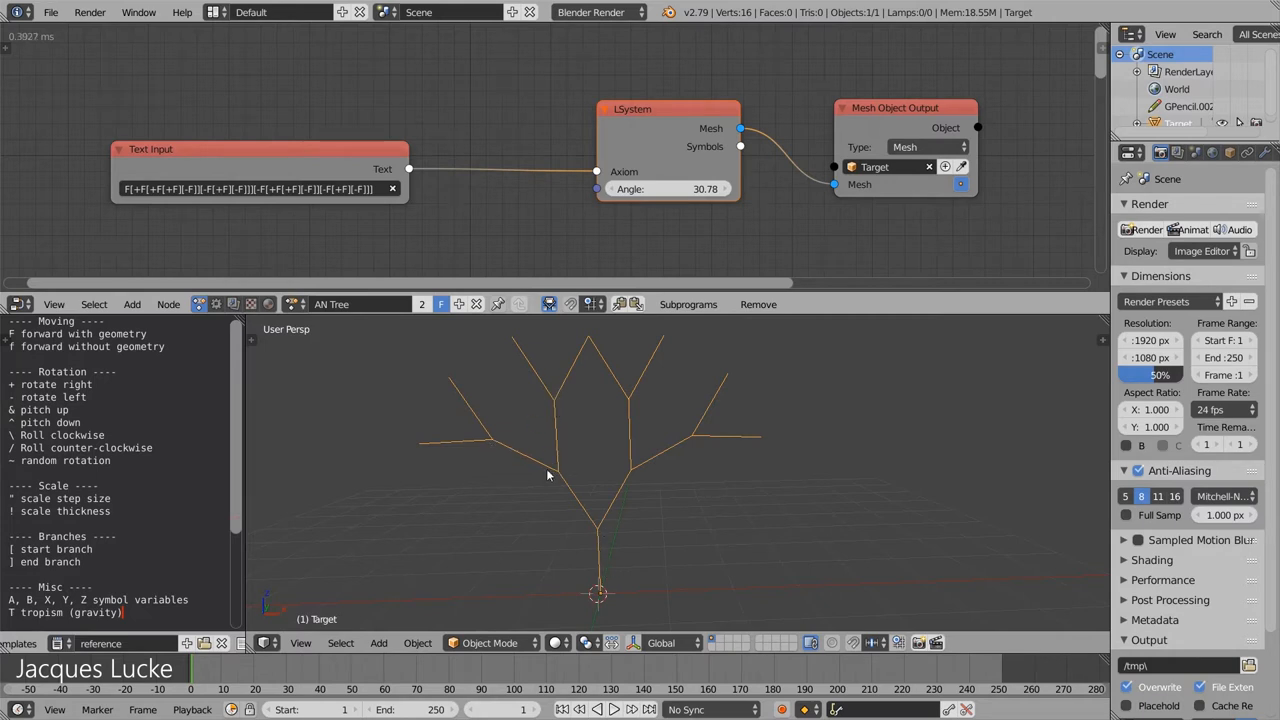
mouse_move(599, 534)
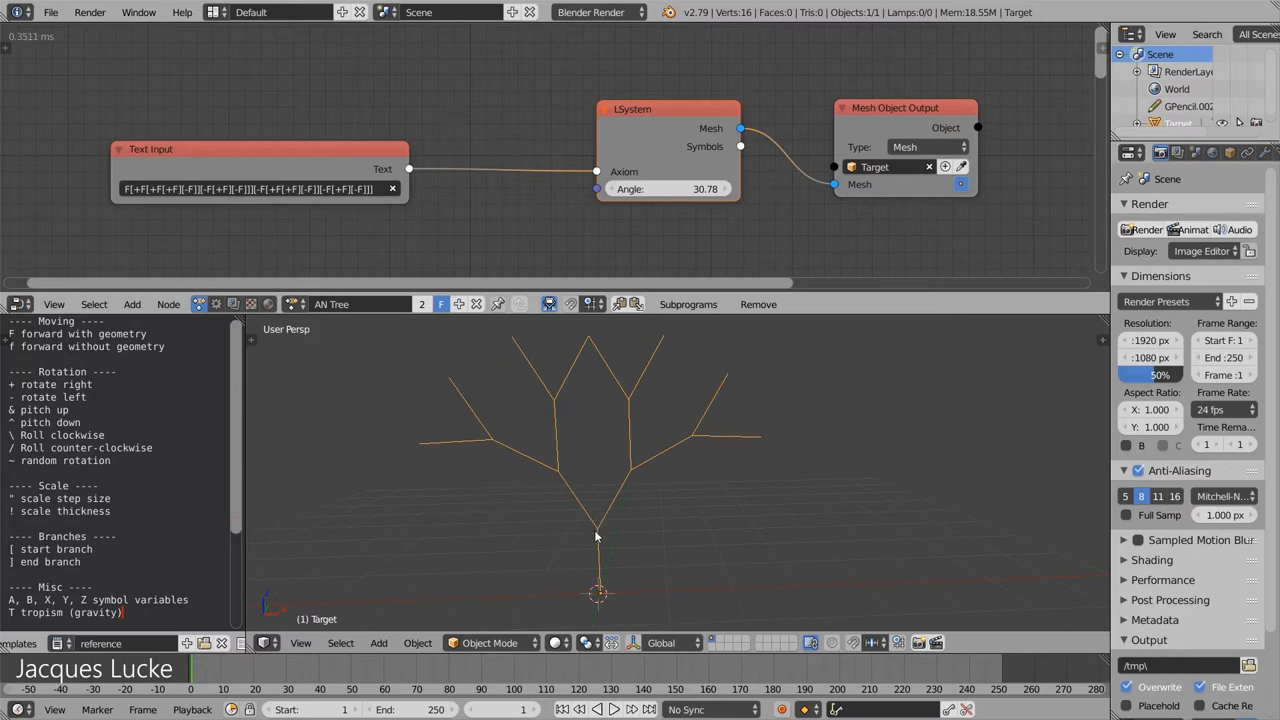
mouse_move(418, 366)
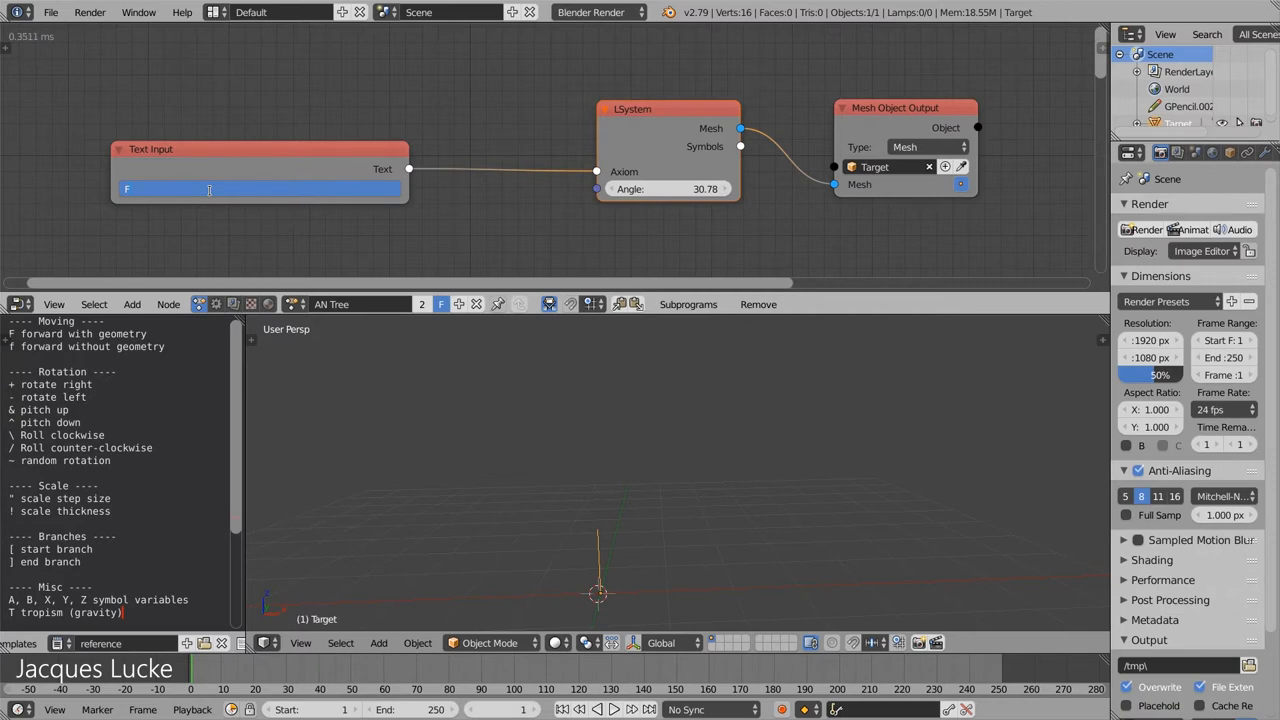
Try a few branch strings in the axiom field, then settle on FA
text(F)
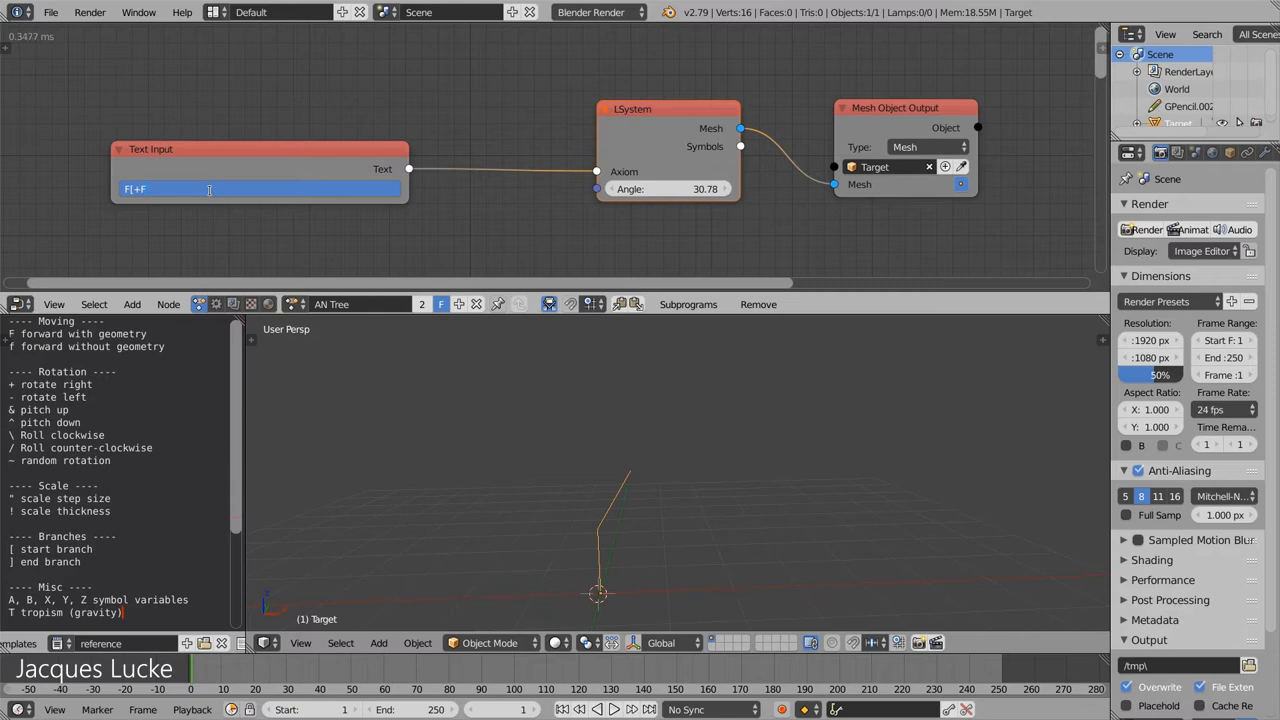
text(][-F])
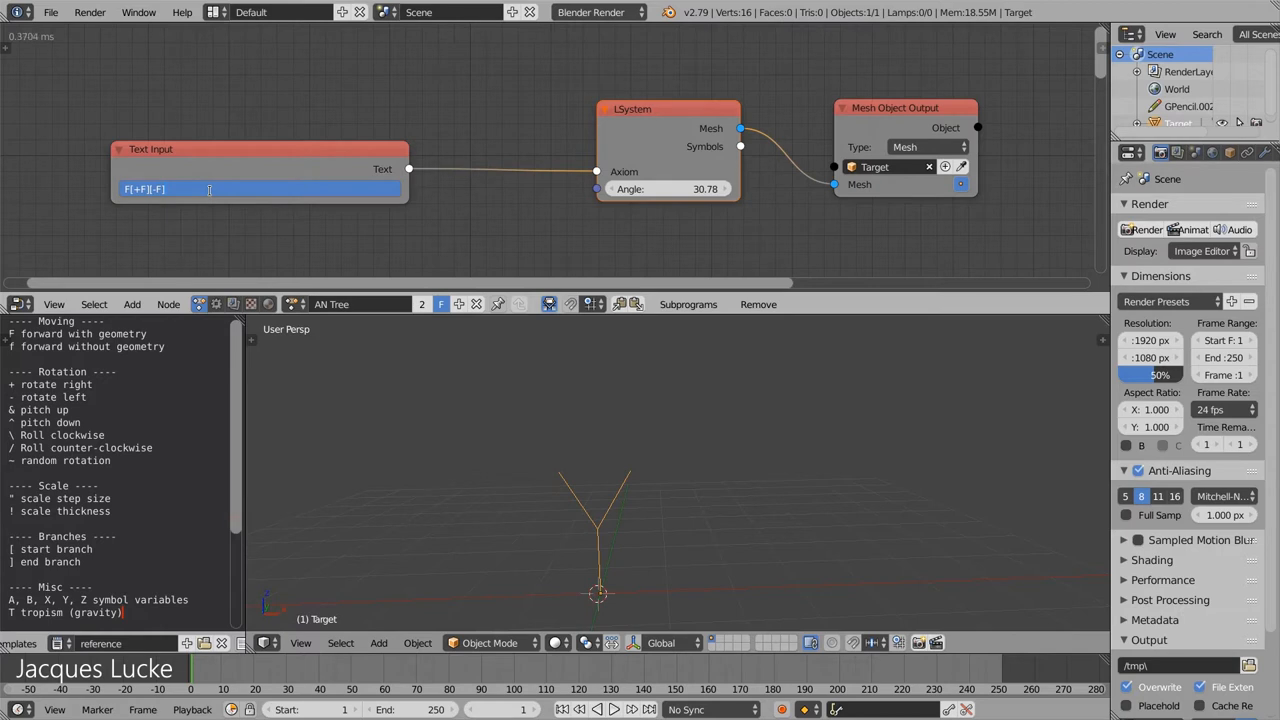
text(F)
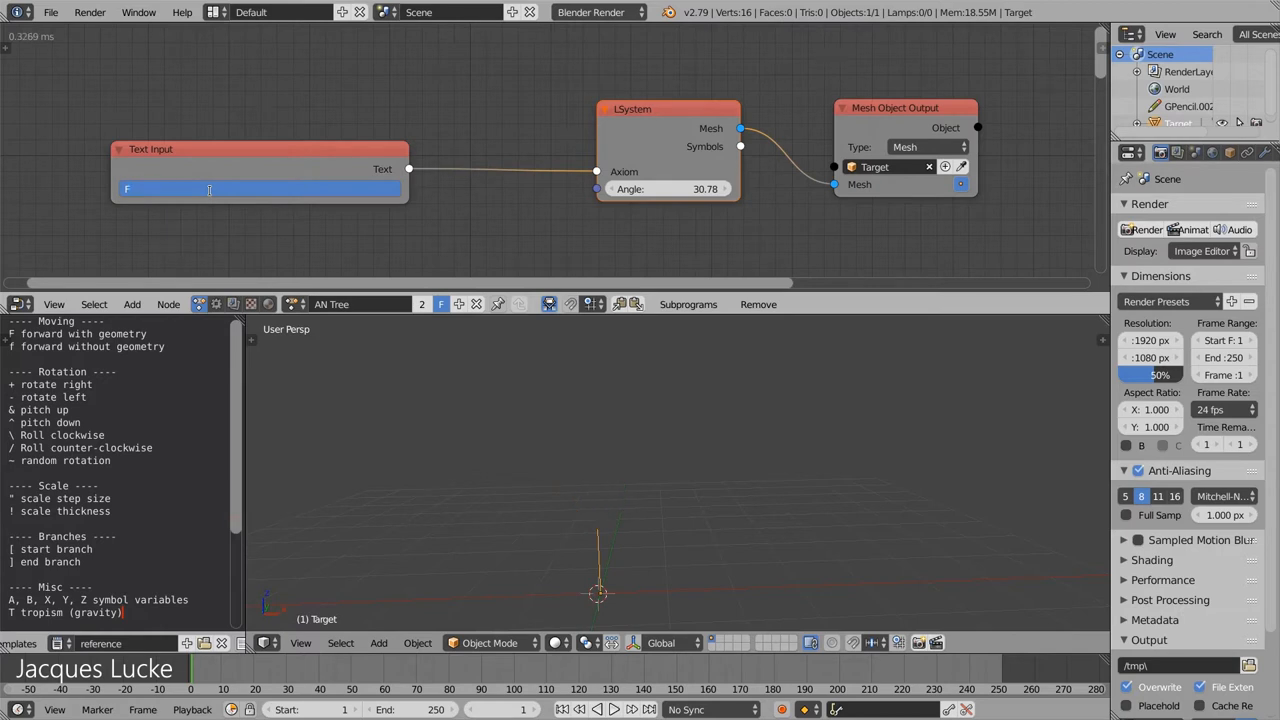
text(A)
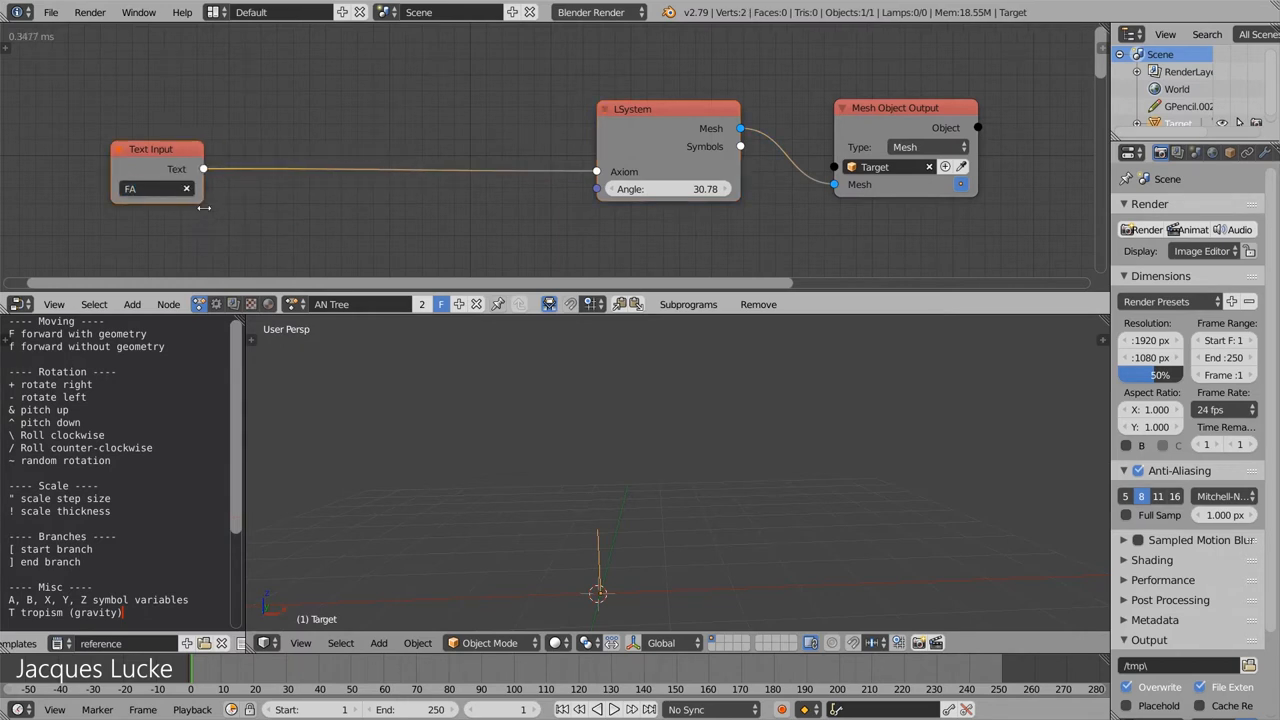
Move Text Input aside and set the Replace Text node's New value to [+F][-F]
drag(150, 149, 208, 141)
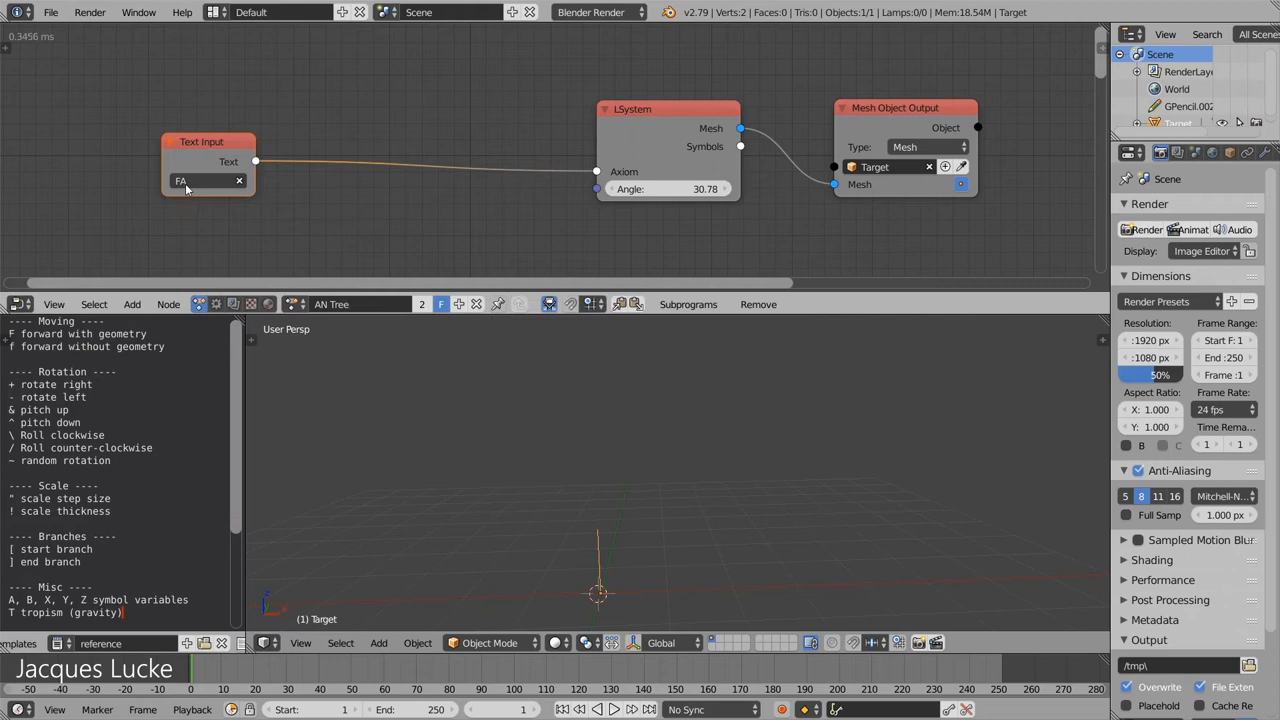
mouse_move(185, 181)
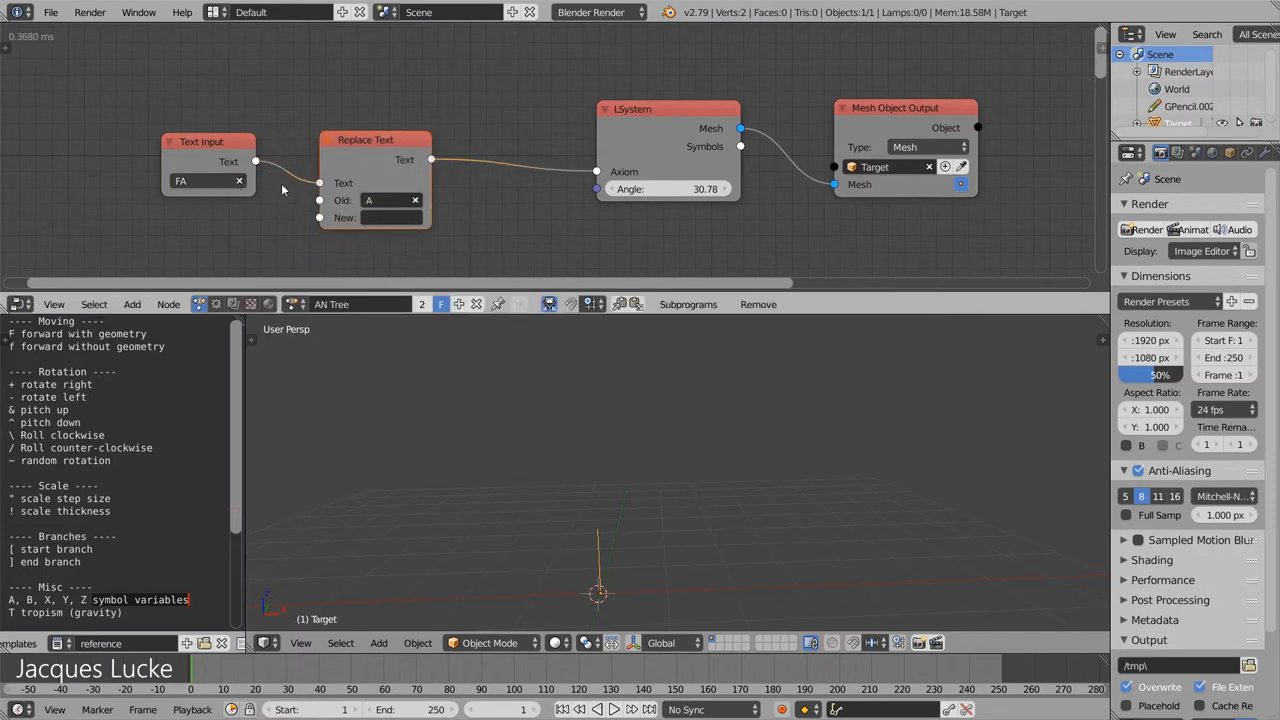
click(390, 217)
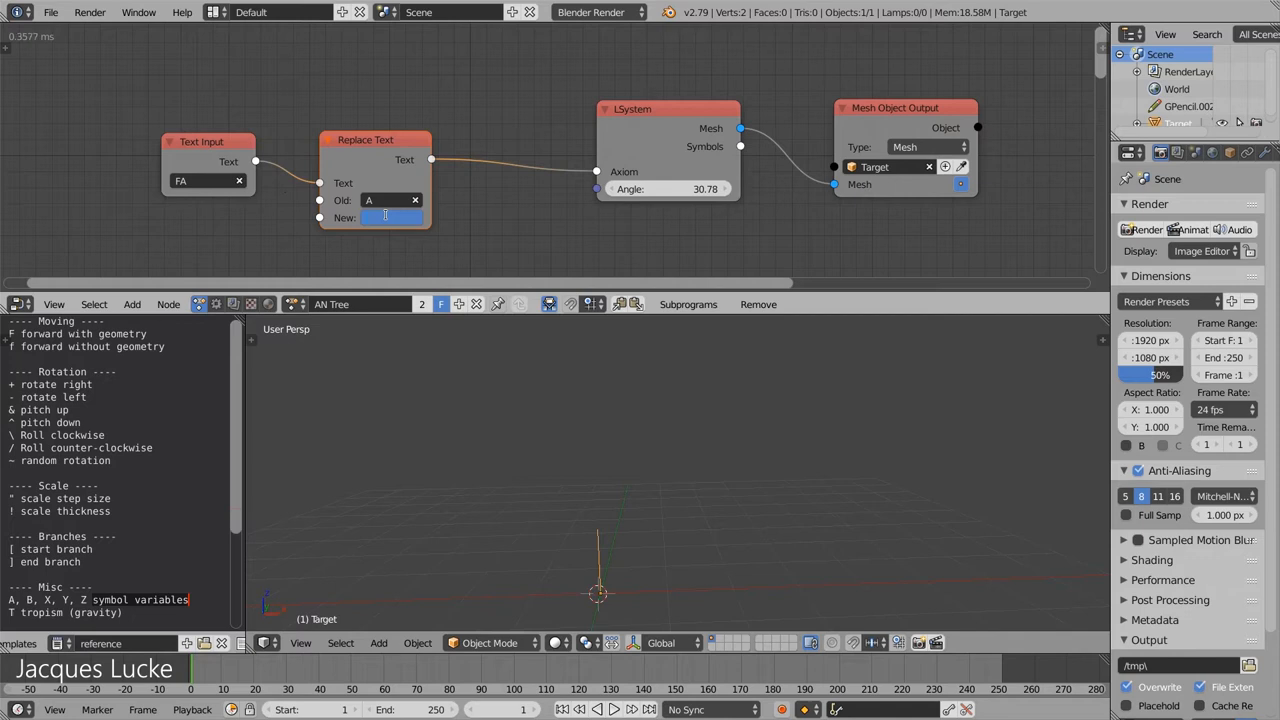
text([+F][-F)
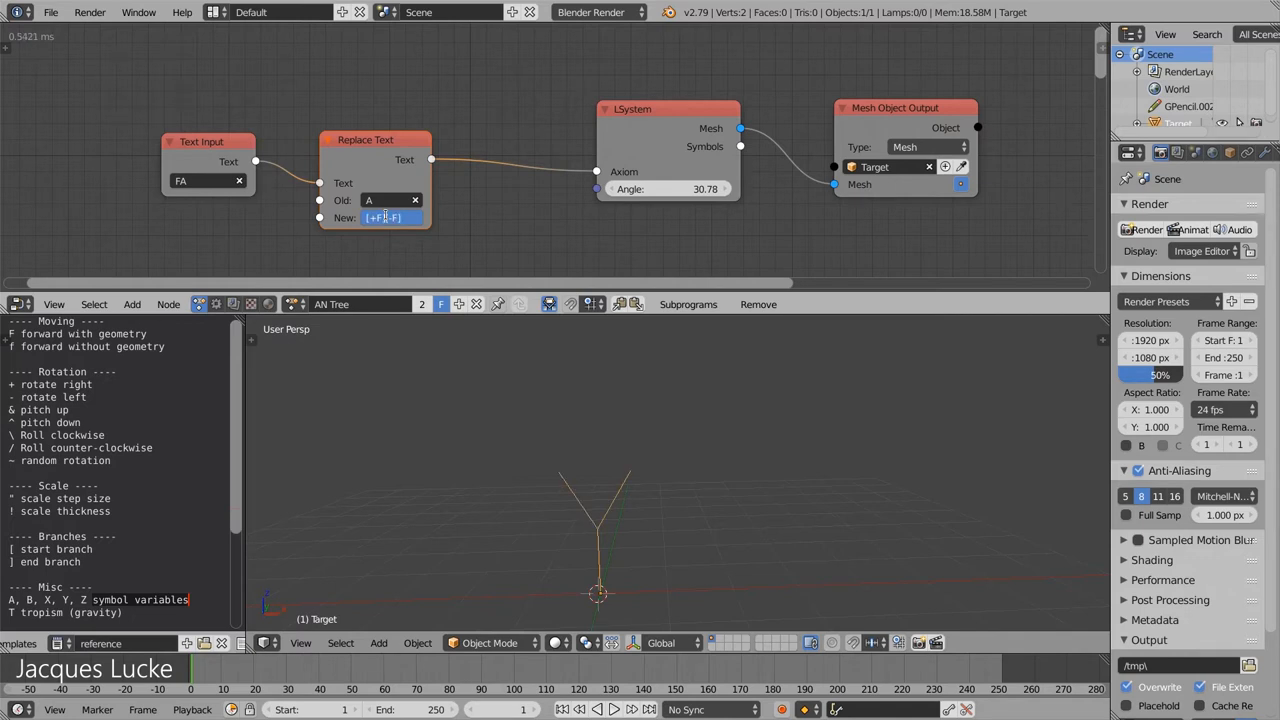
click(383, 217)
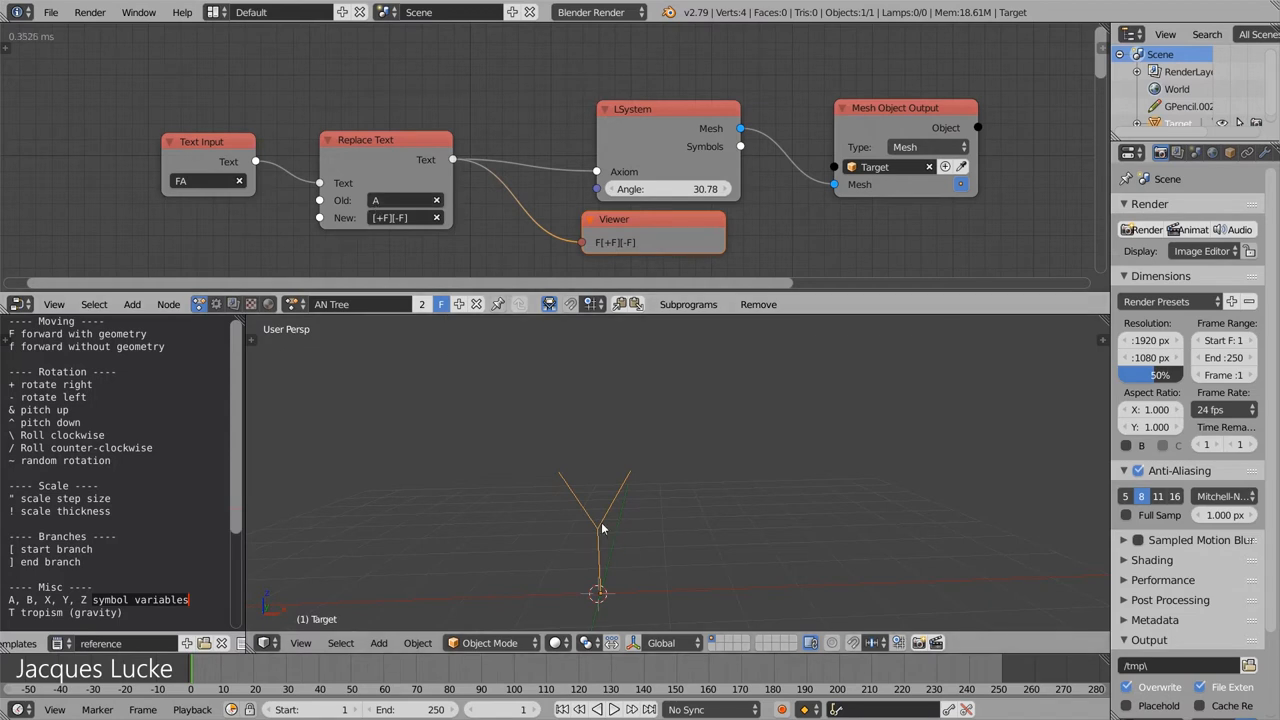
mouse_move(503, 415)
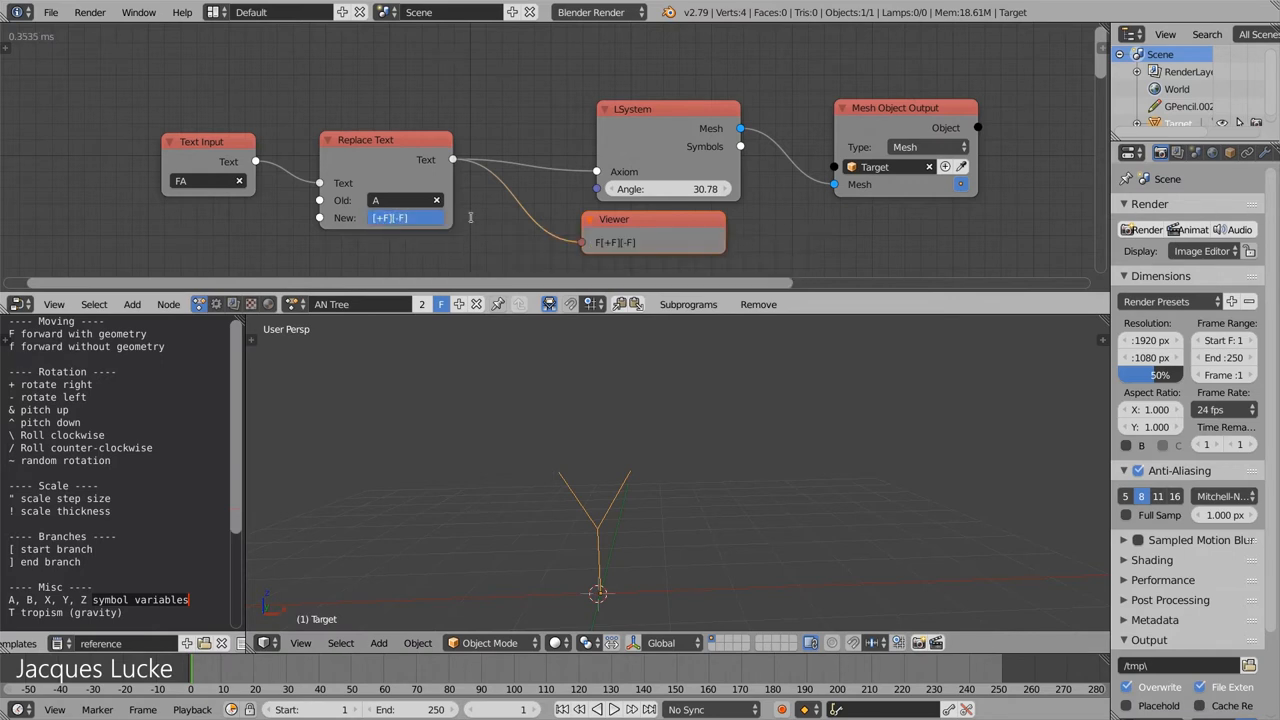
Set Replace Text's Old value to A and New to [+FA][-FA], previewing F[+FA][-FA]
text(A)
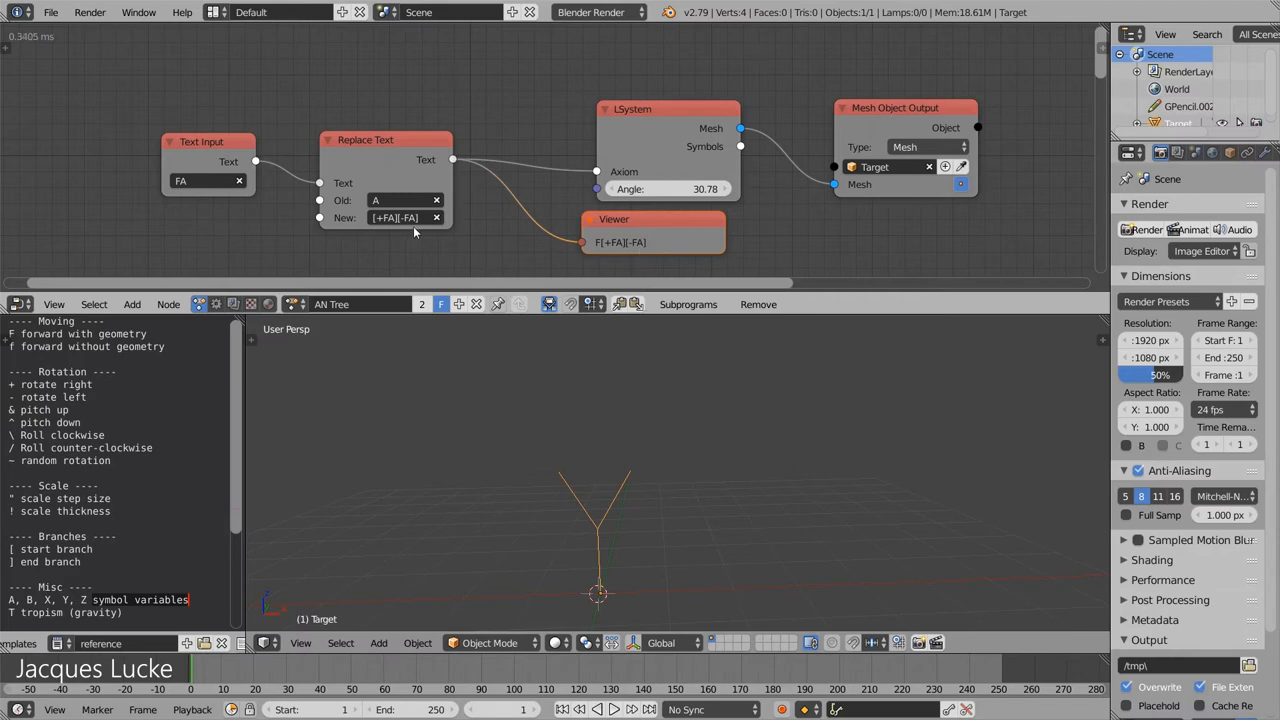
drag(385, 139, 360, 127)
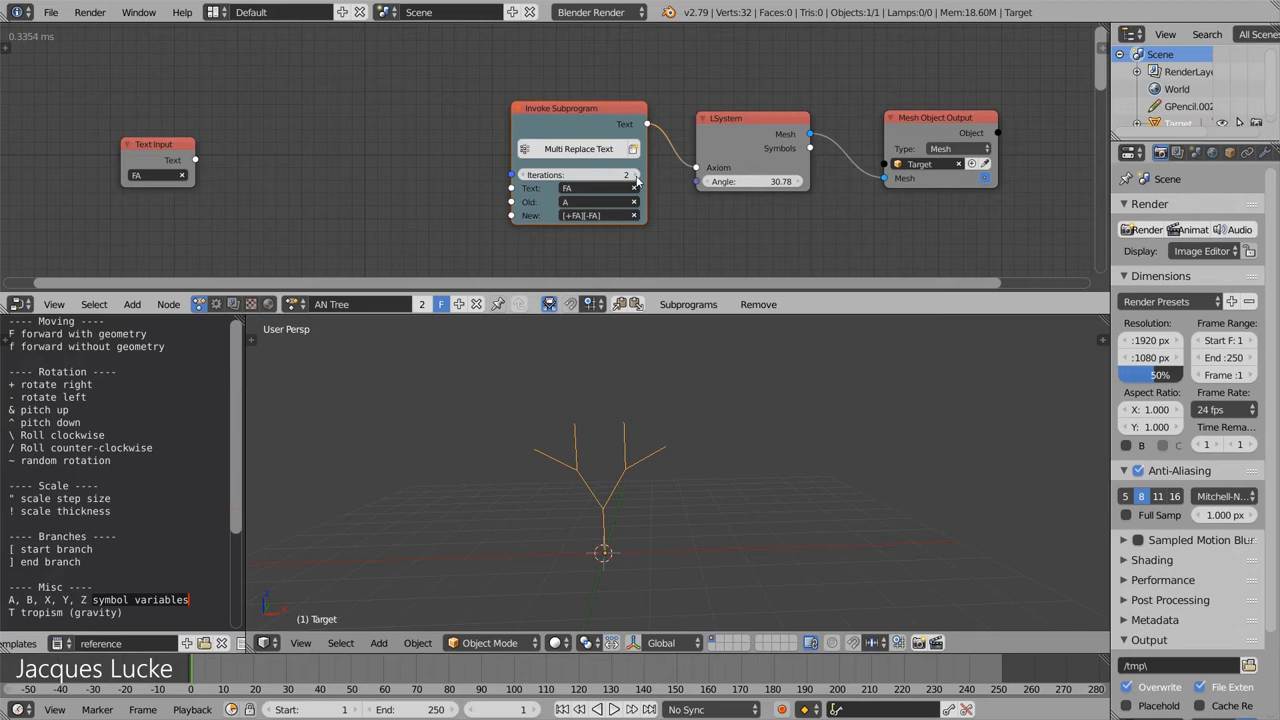
Raise the Multi Replace Text iterations from 2 to 5
click(631, 175)
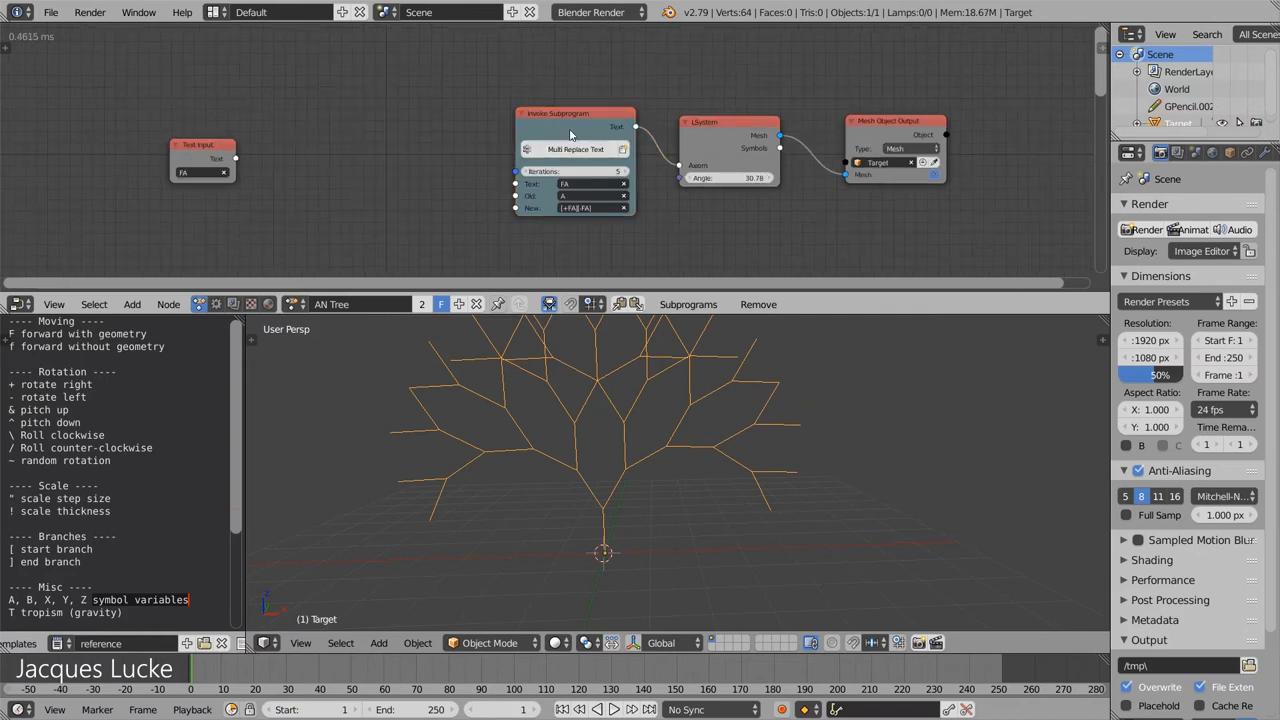
scroll(down, 3)
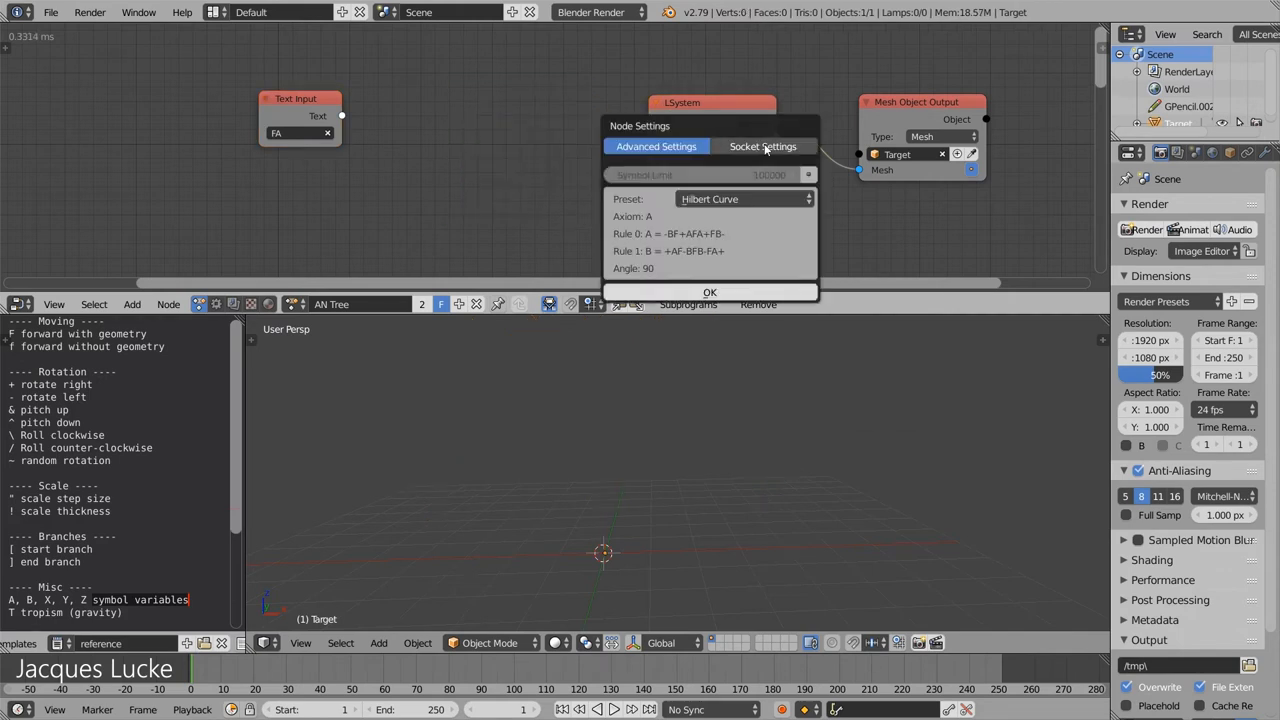
Enable the Rules and Generations inputs in the LSystem node's socket settings
click(762, 146)
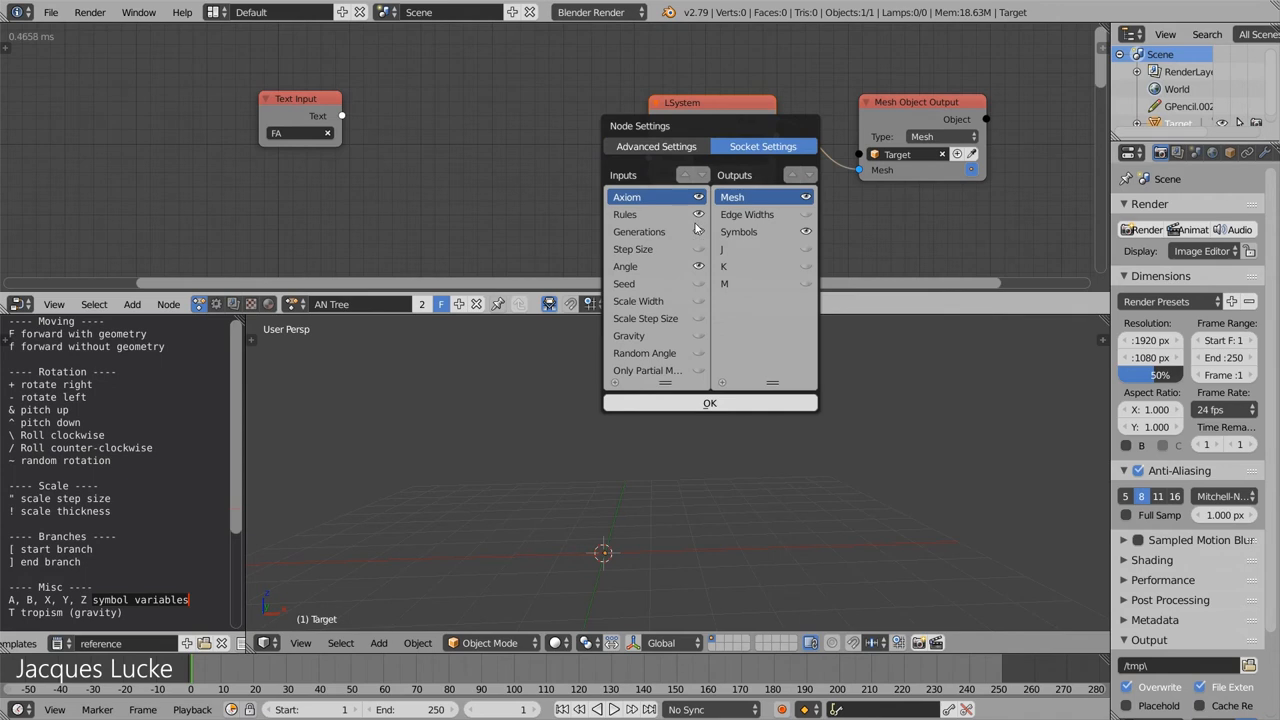
click(709, 402)
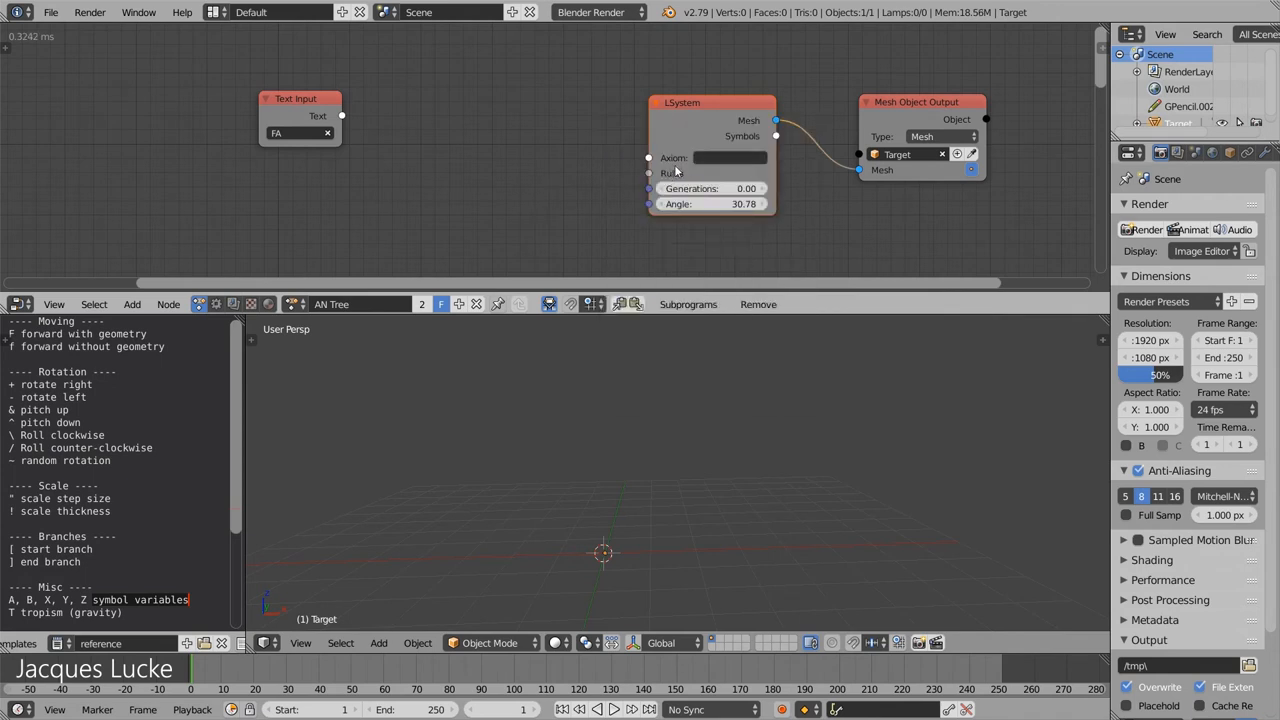
click(730, 157)
text(FA)
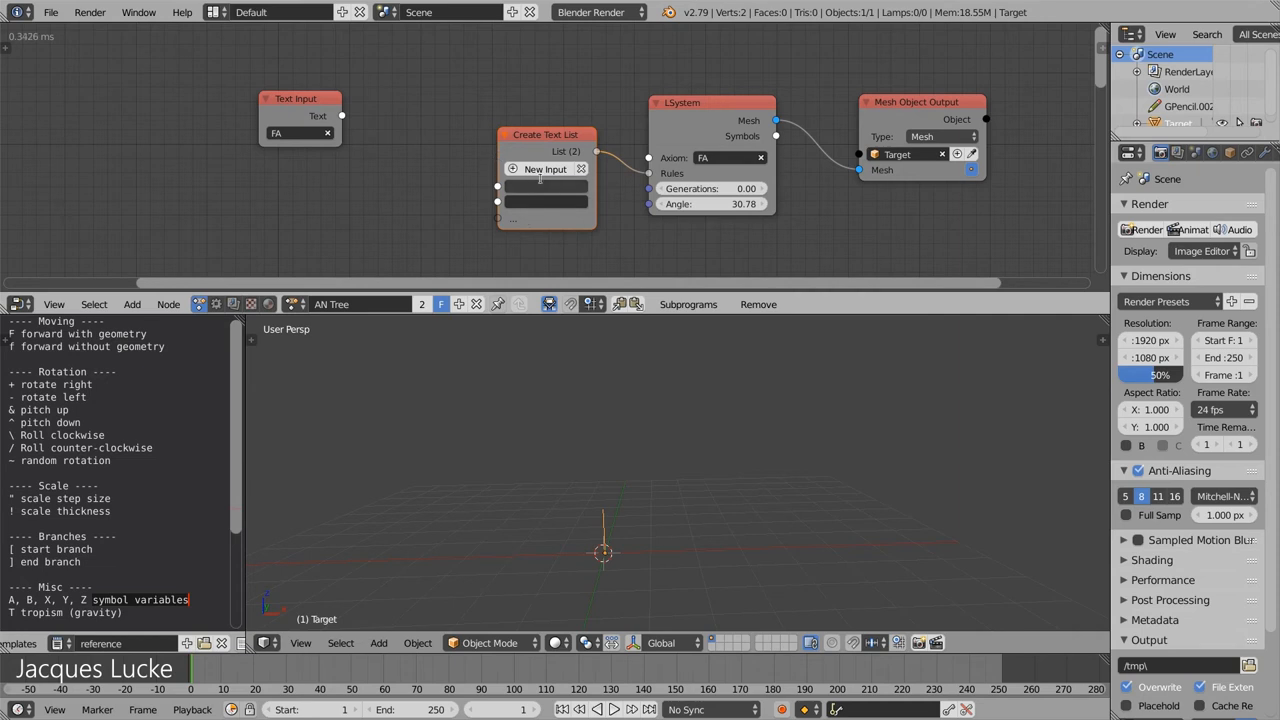
Enter the rule A=[+FA][-FA] in the first Create Text List field
click(546, 187)
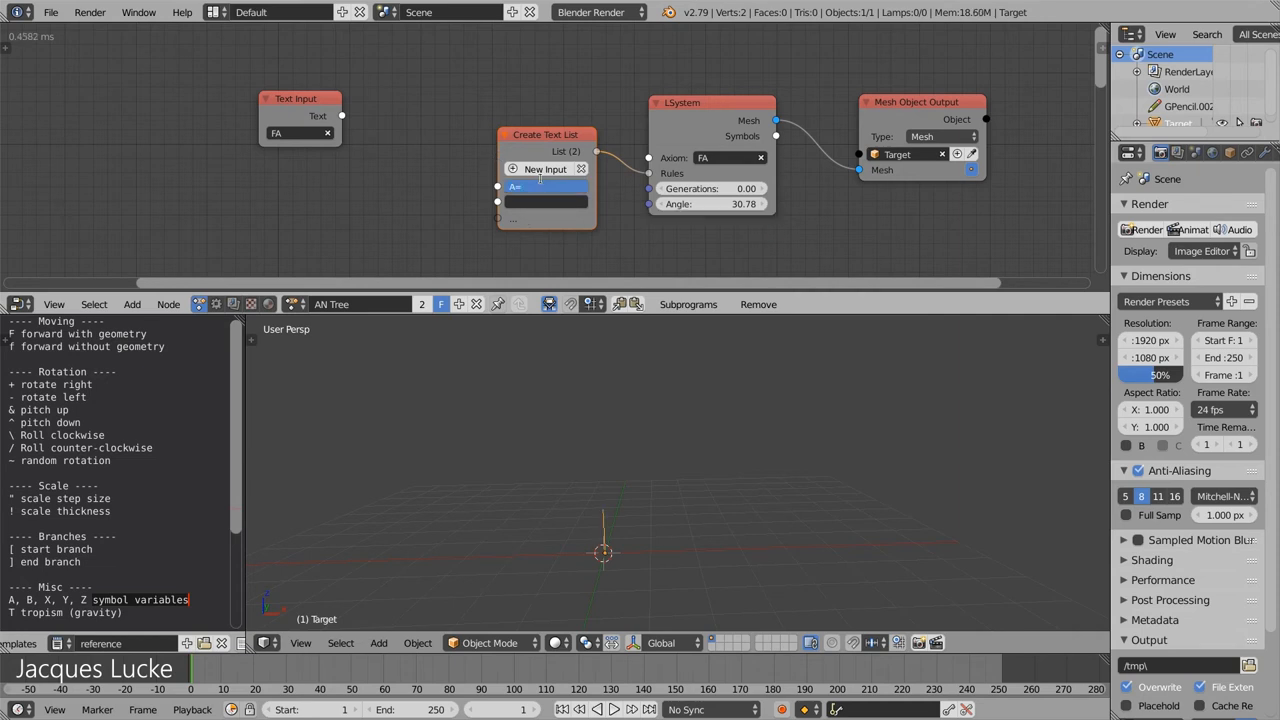
text([+)
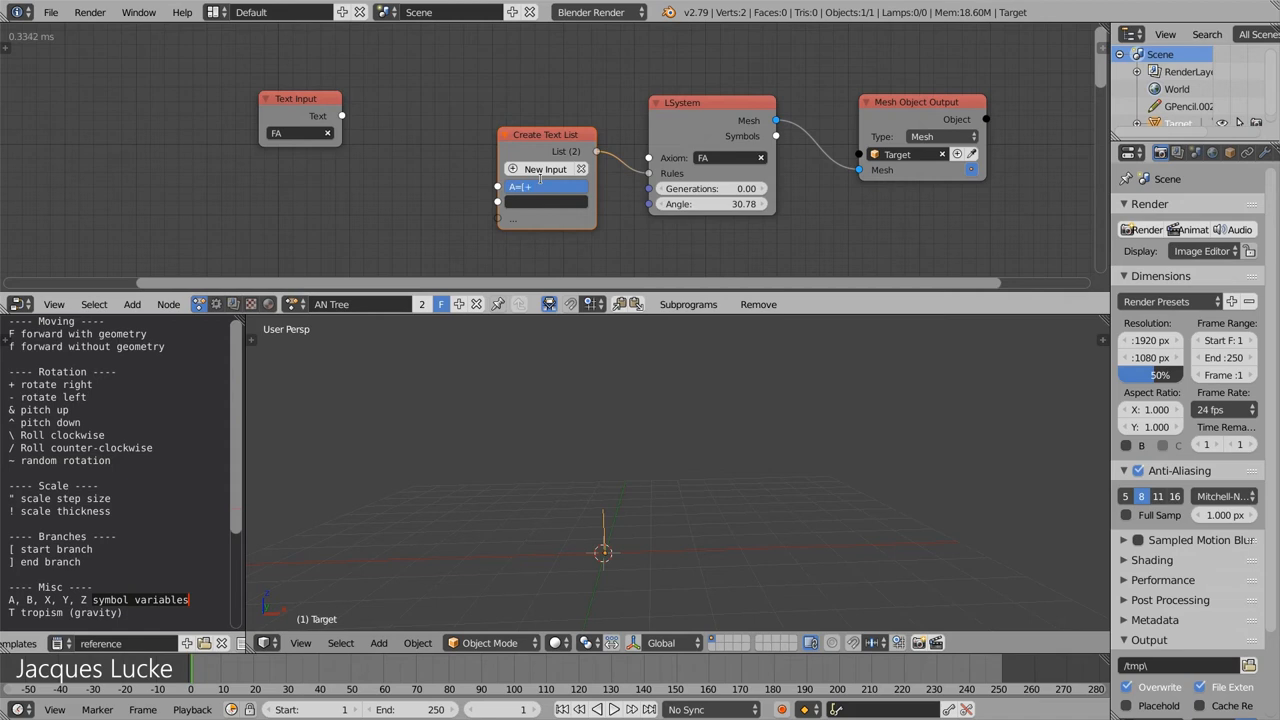
text(FA)
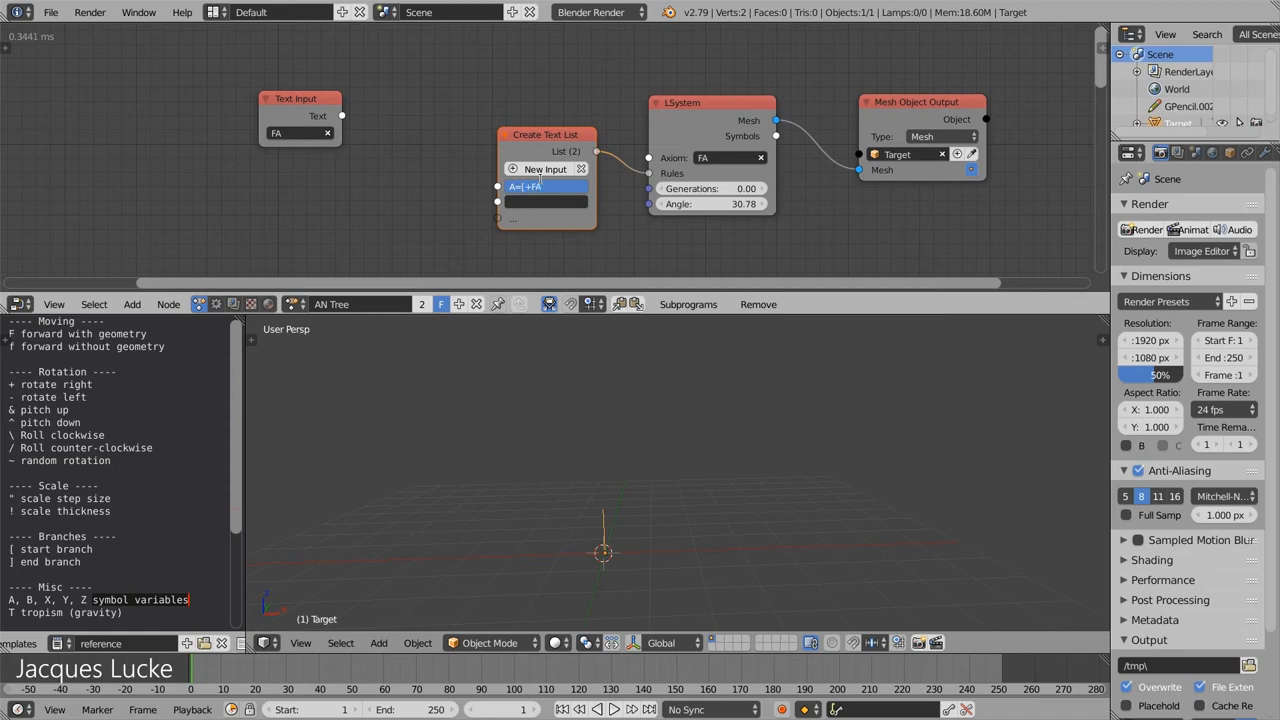
text(][-FA)
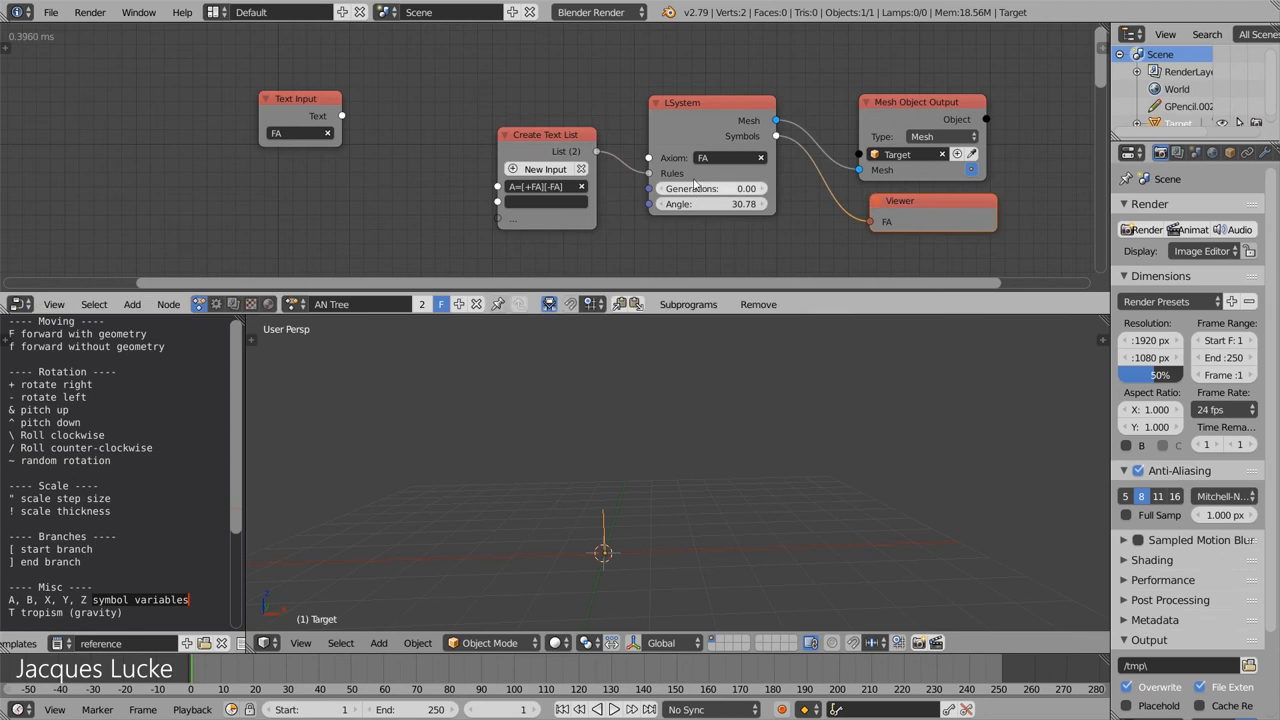
mouse_move(720, 193)
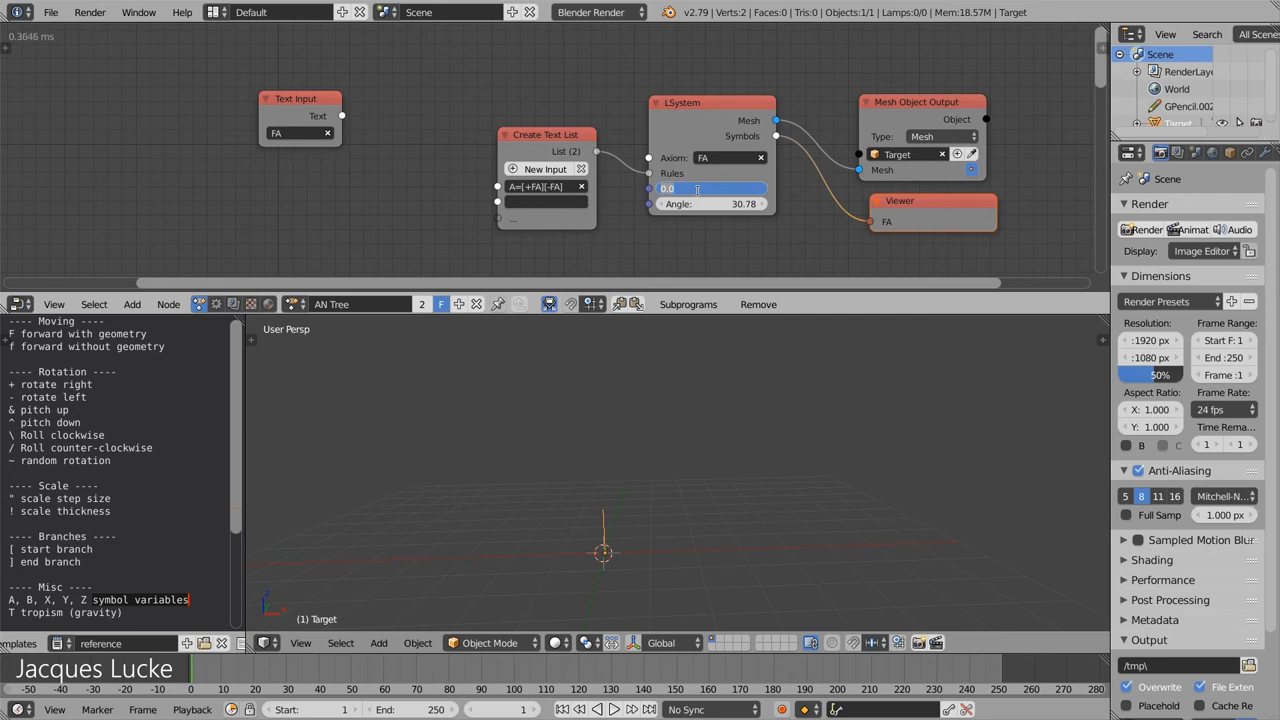
Set Generations to 3, then drag it to about 3.6 with Angle at 36.36
click(710, 189)
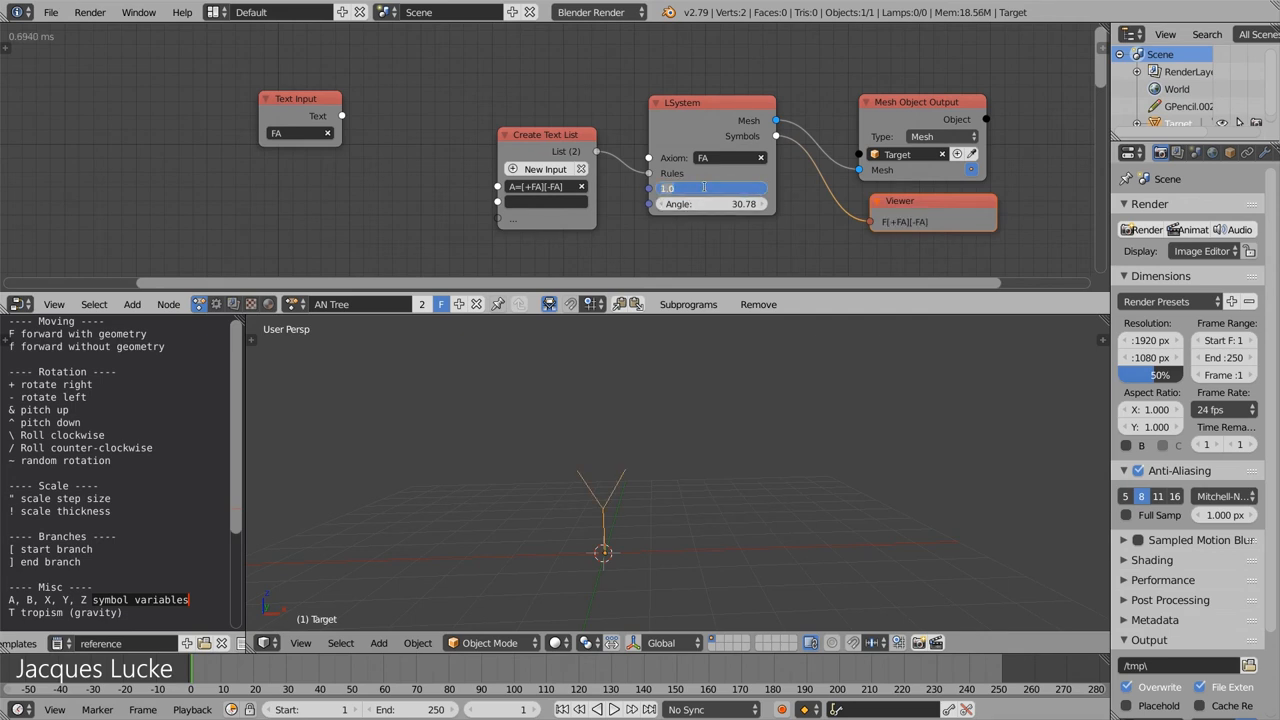
text(3)
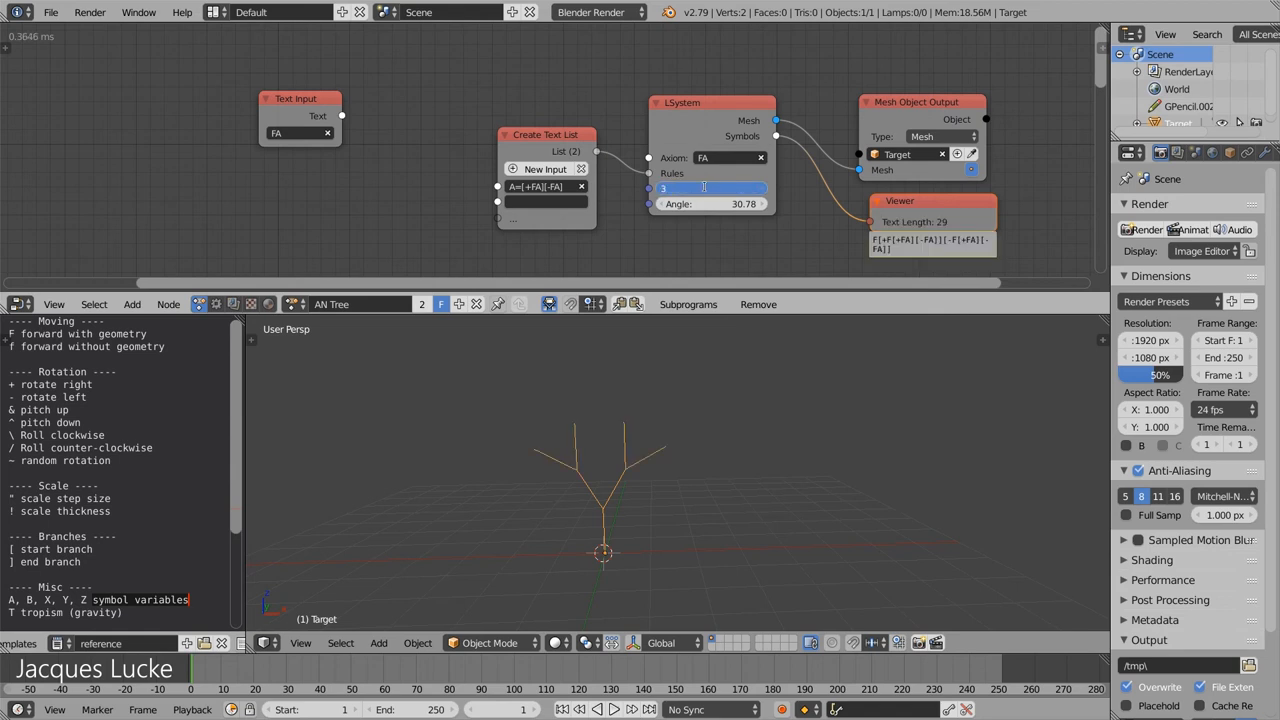
click(712, 188)
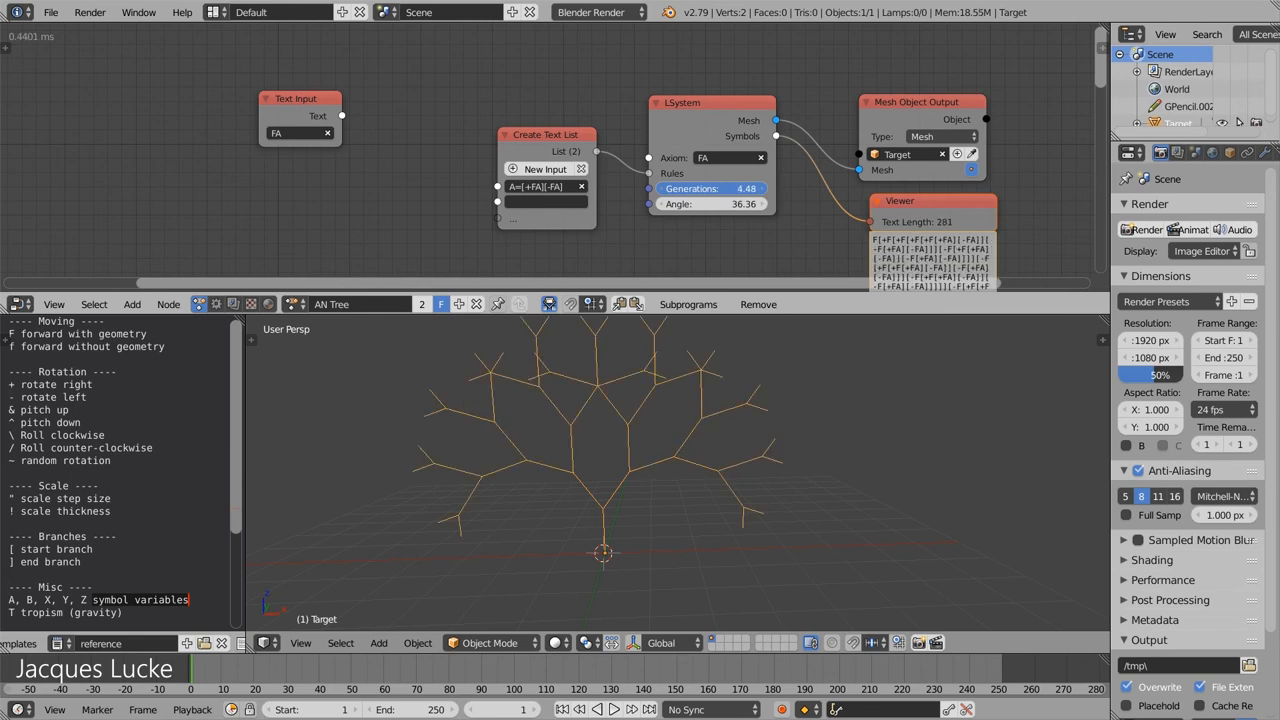
drag(720, 188, 700, 188)
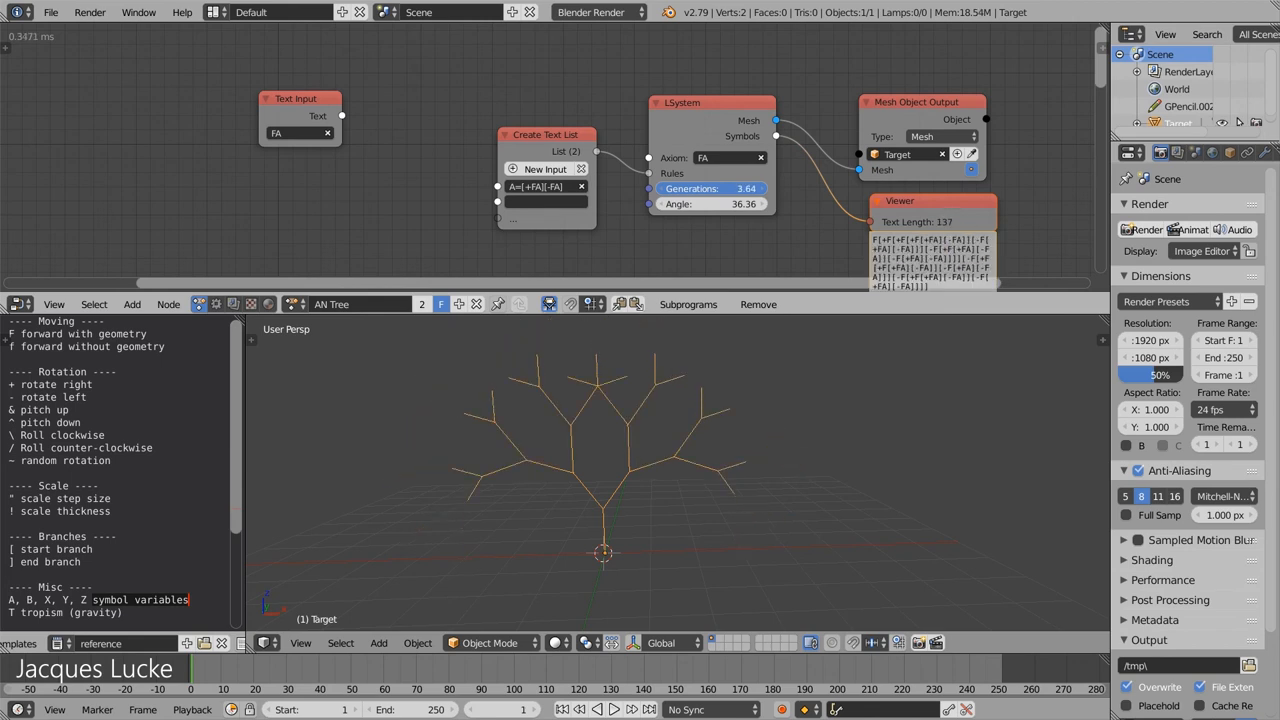
drag(746, 188, 720, 188)
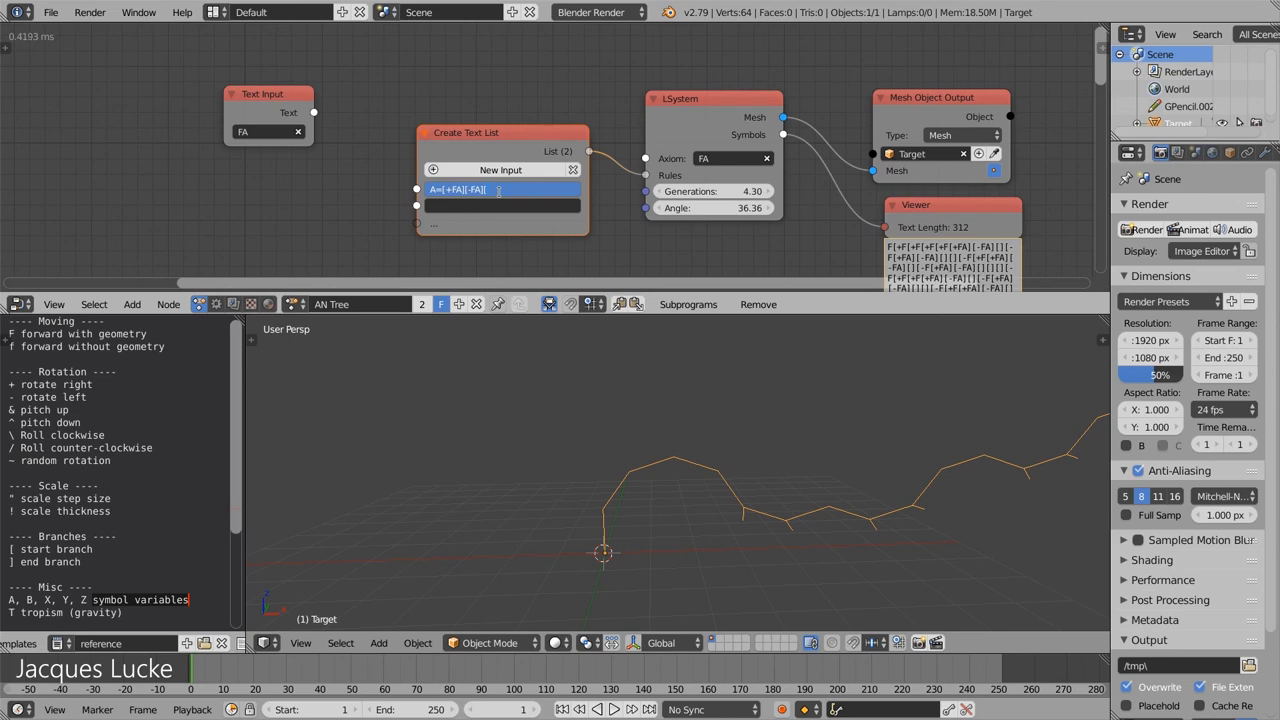
Append [&FA] to the rule and lower Generations to about 3.52
text([&FA)
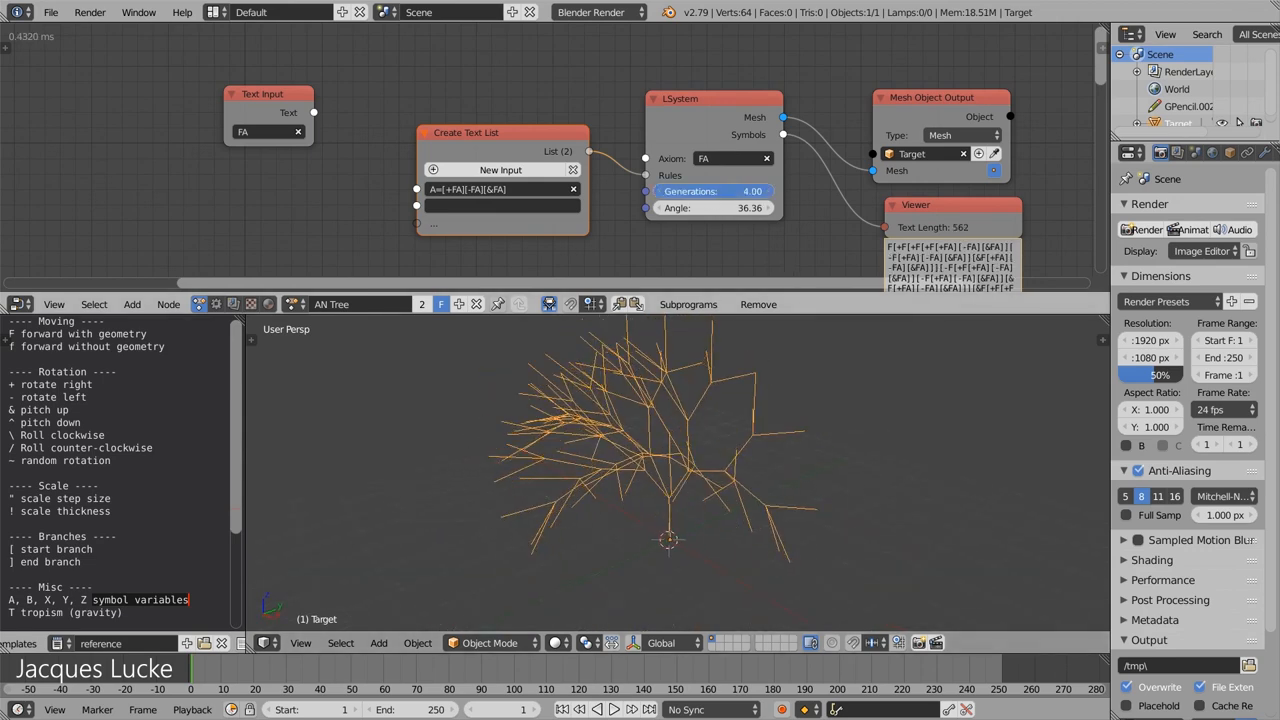
drag(740, 191, 700, 191)
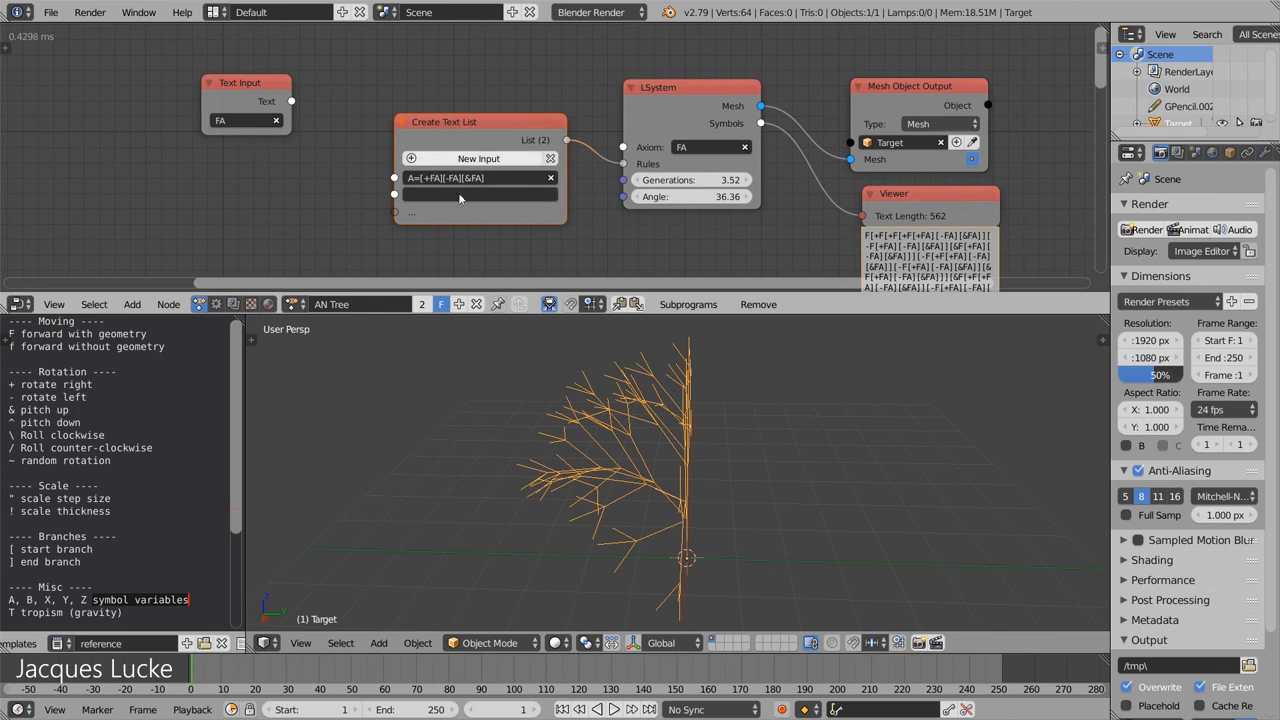
mouse_move(630, 246)
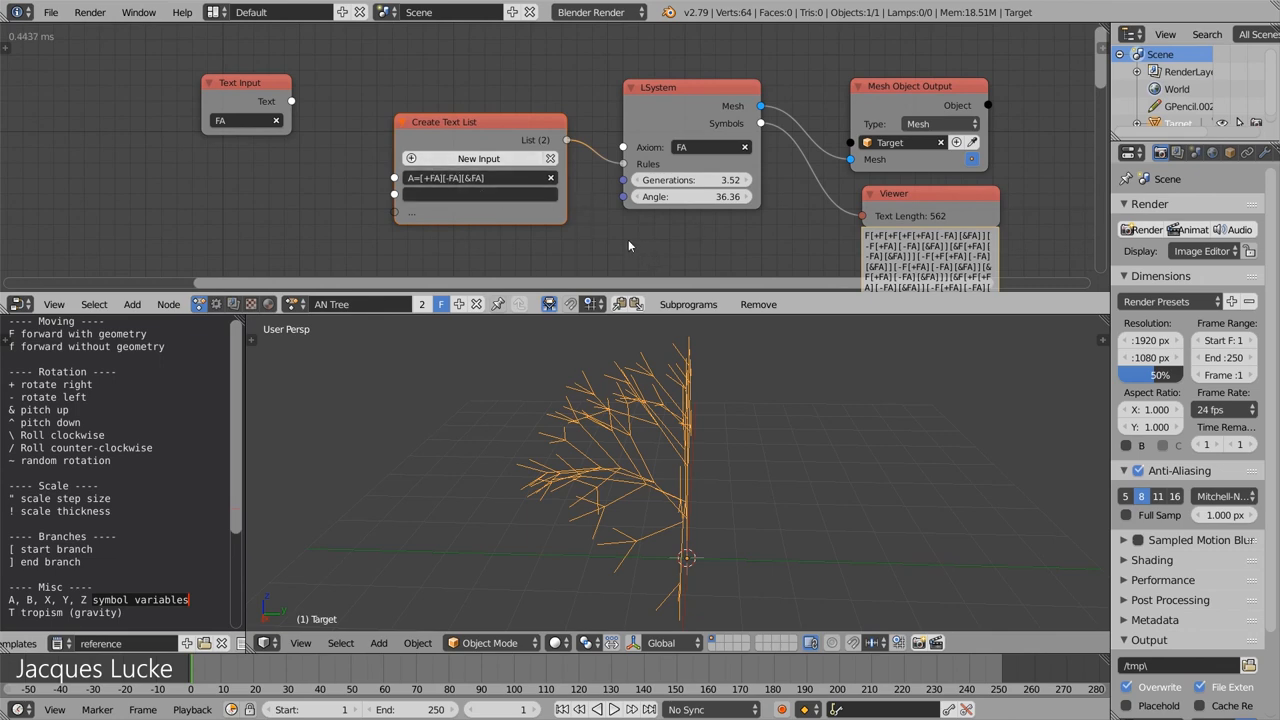